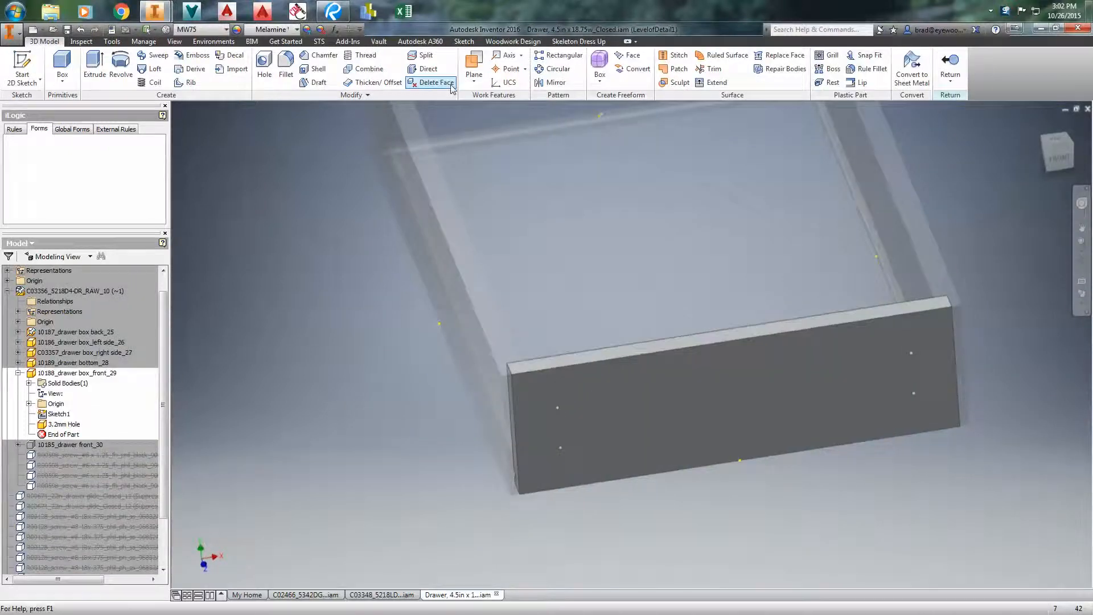
- Apply a direct face edit to the drawer box front panel
click(428, 68)
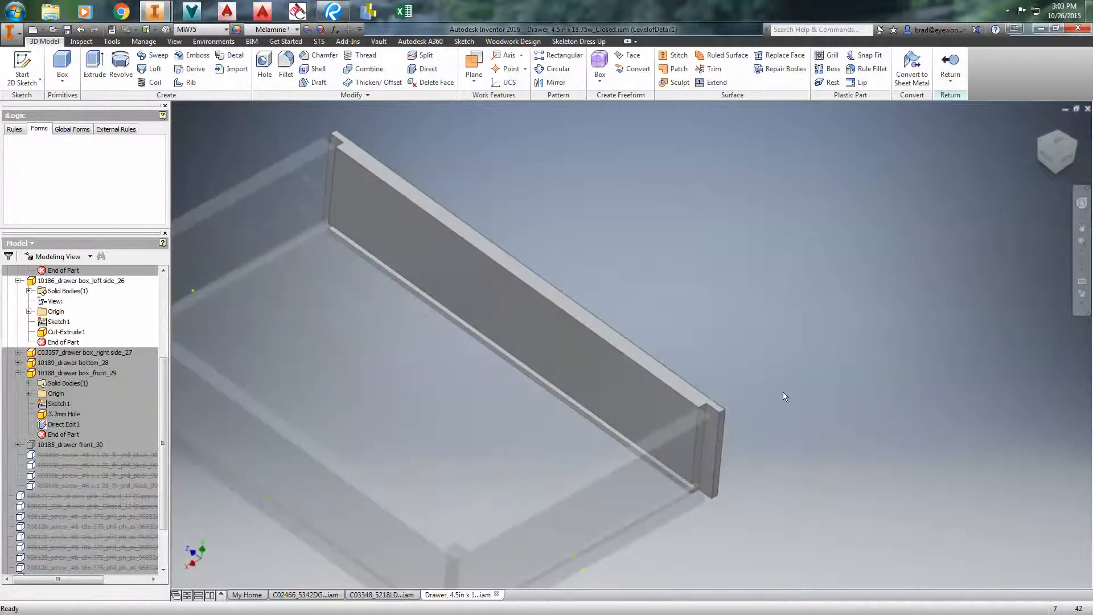
- Move the left side panel's top and groove faces 0.188 in with Direct editing
click(428, 68)
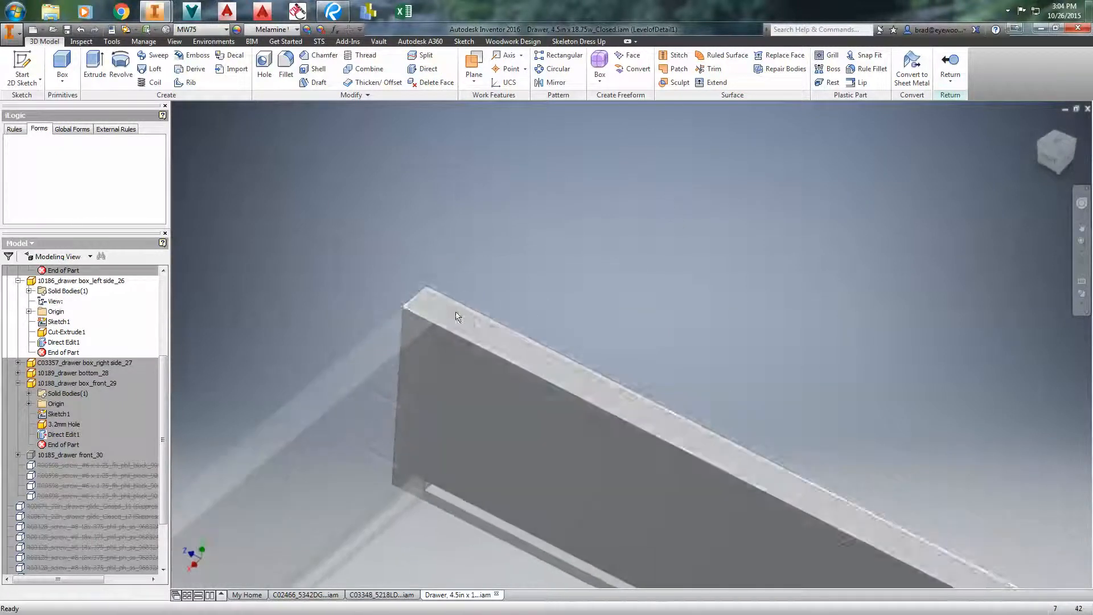
click(59, 321)
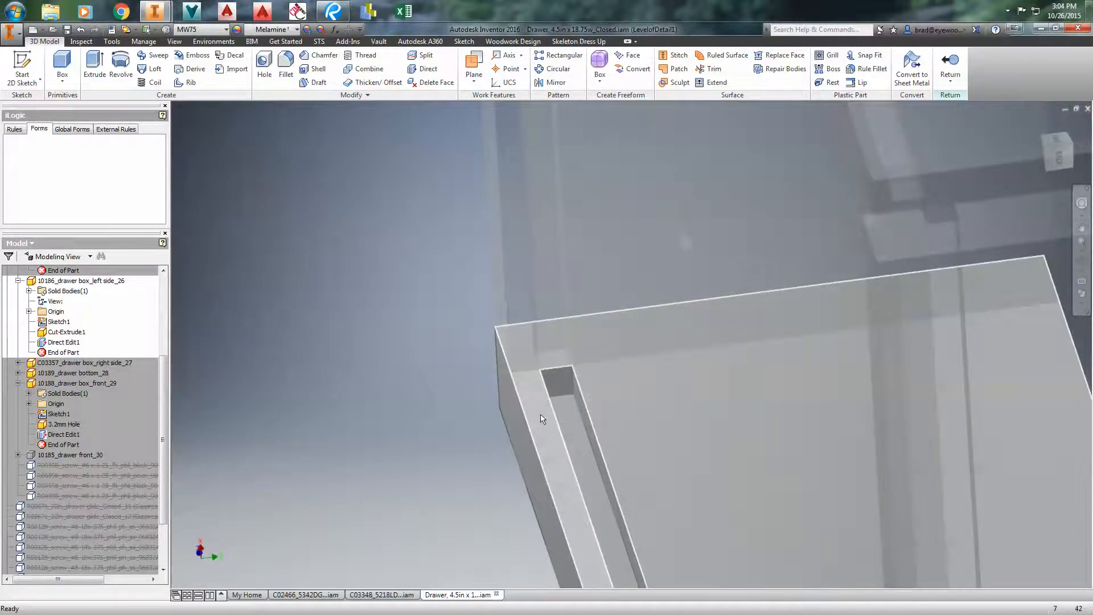
click(427, 68)
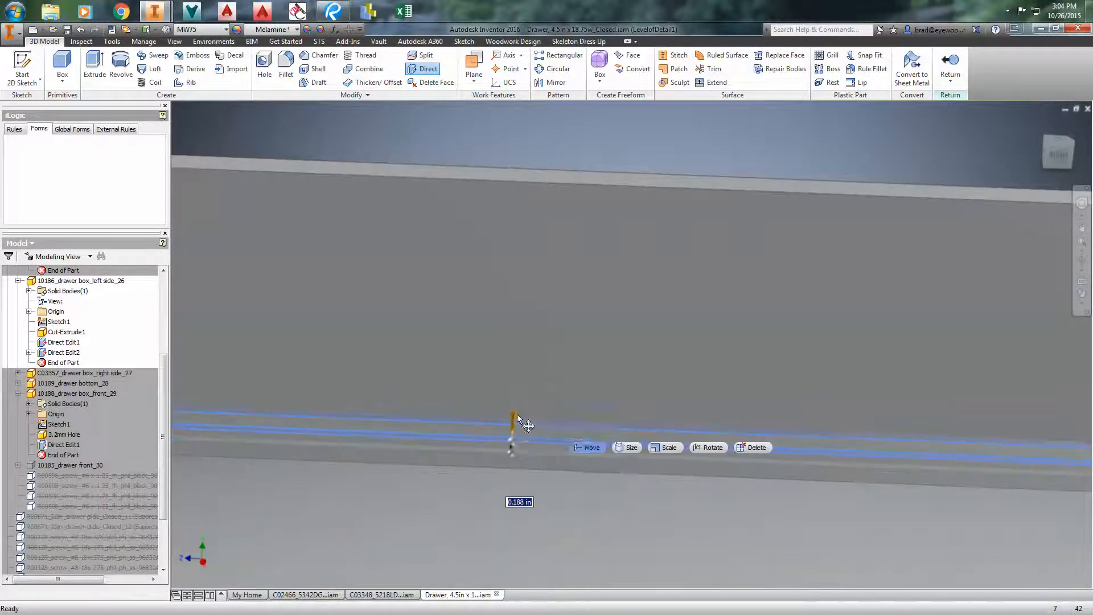
click(587, 447)
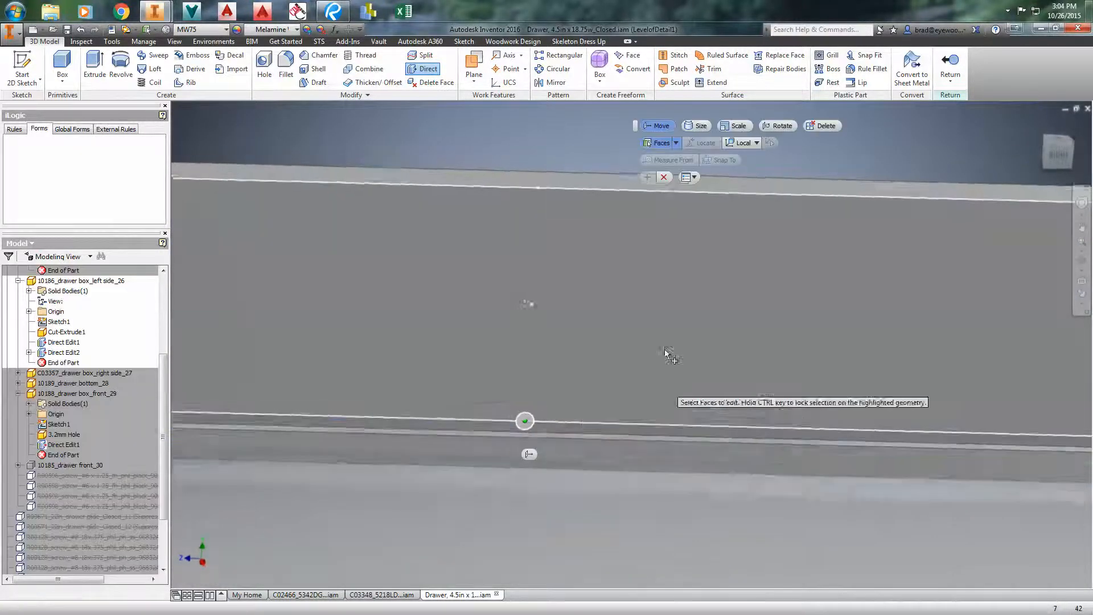
drag(665, 351, 916, 423)
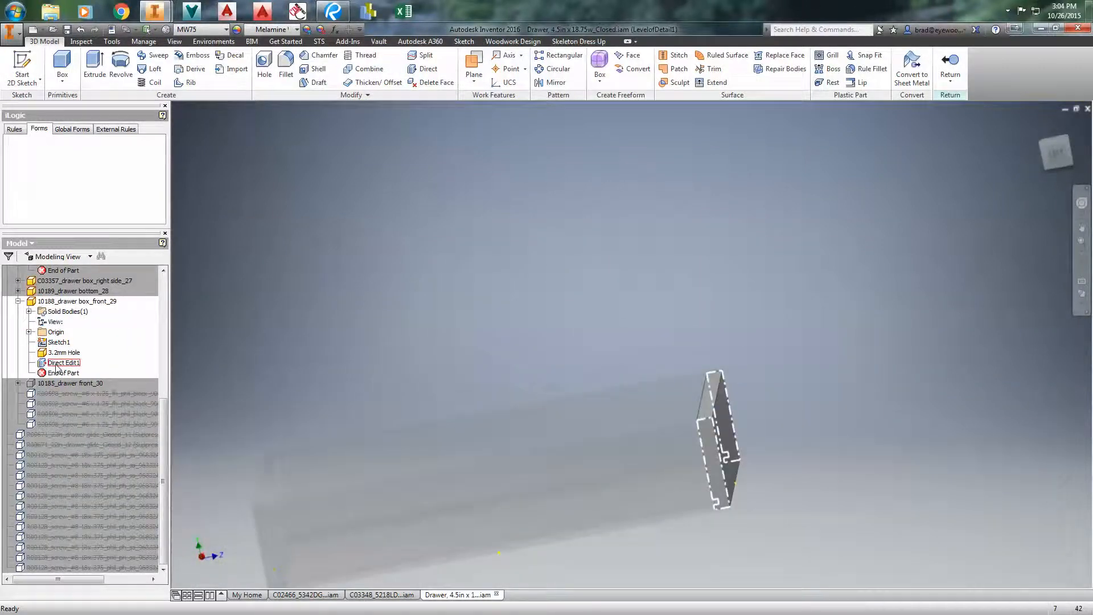
- Edit the right side panel and start a Thicken/Offset face operation
double_click(62, 362)
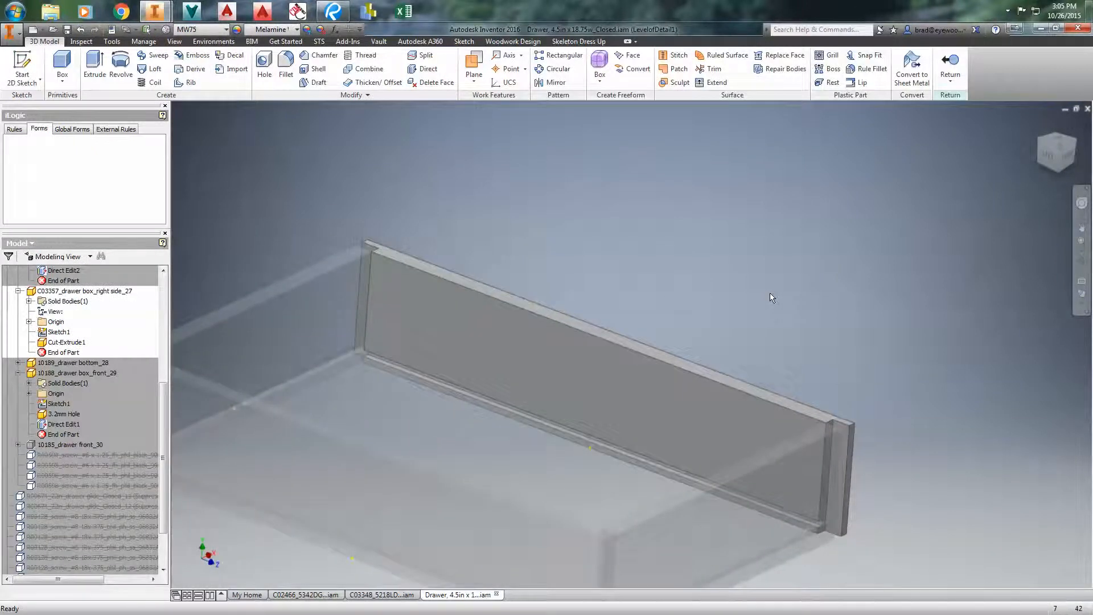
click(378, 82)
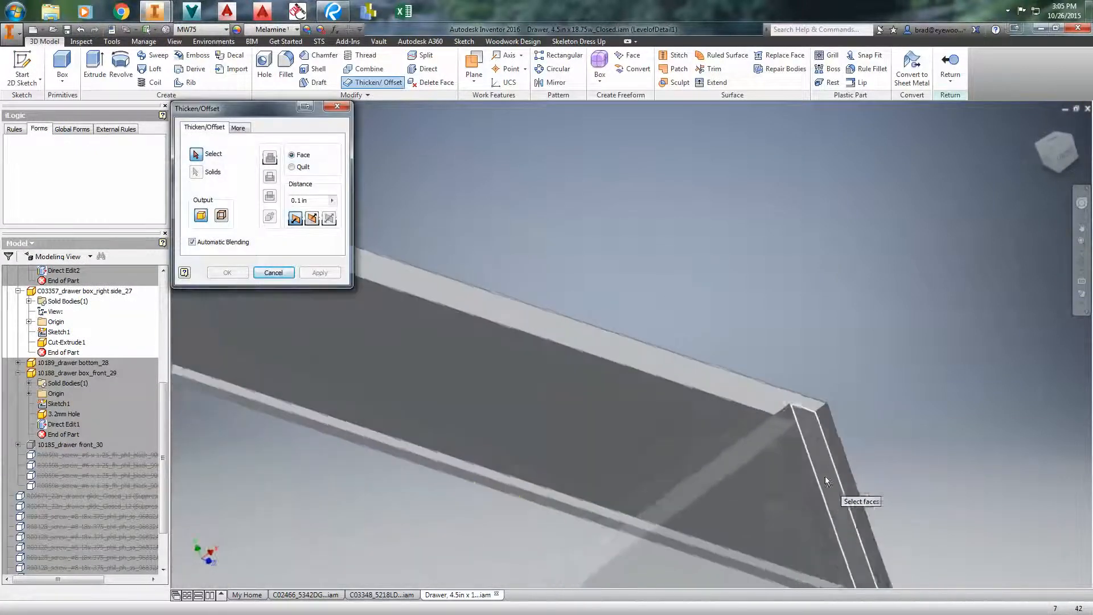
- Drag the right side panel's end face to a new position and apply
click(829, 481)
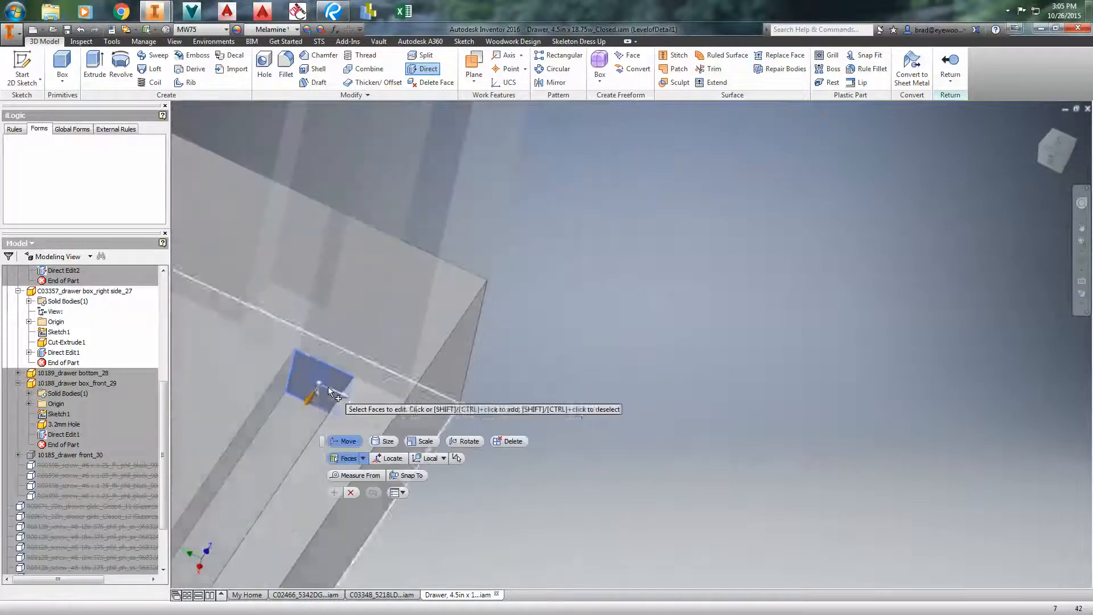
drag(321, 390, 394, 286)
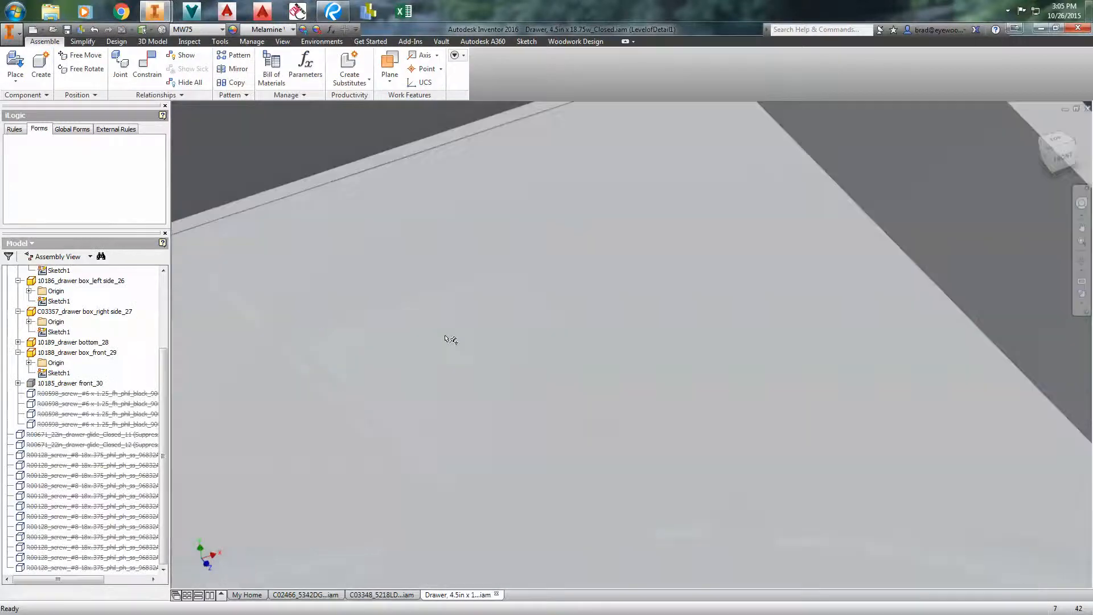
- Back in the assembly, select drawer bottom_28 and drag it to a new location
click(72, 342)
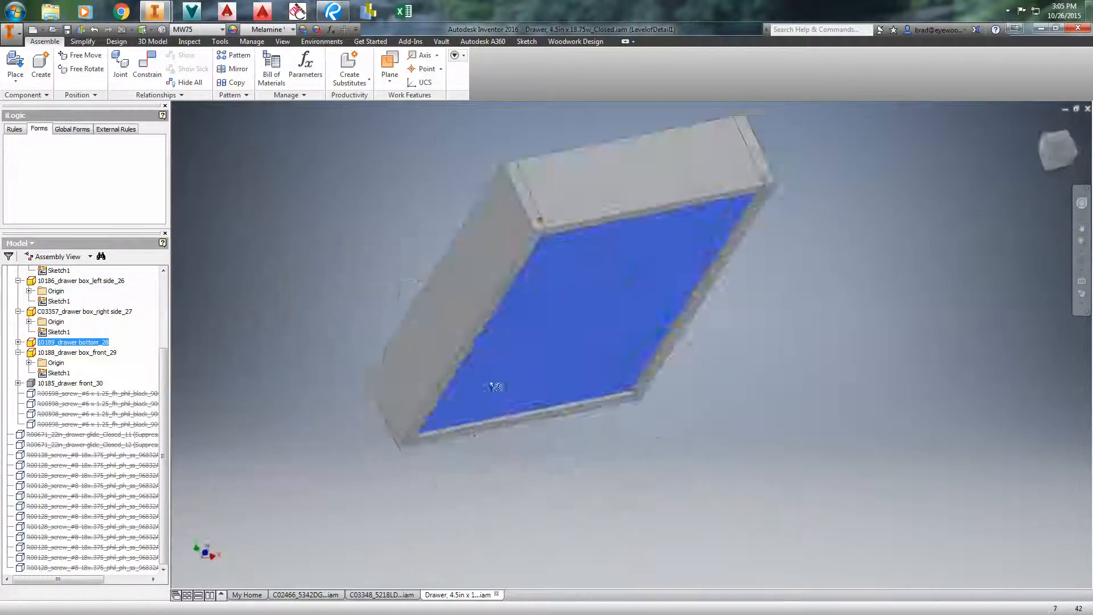
drag(494, 387, 588, 313)
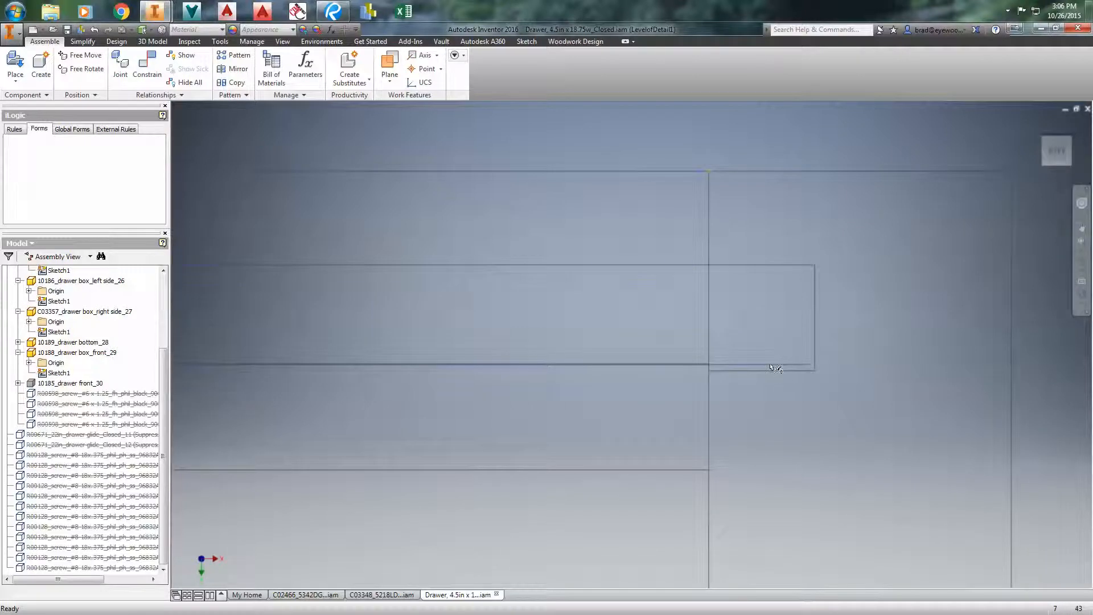
click(72, 342)
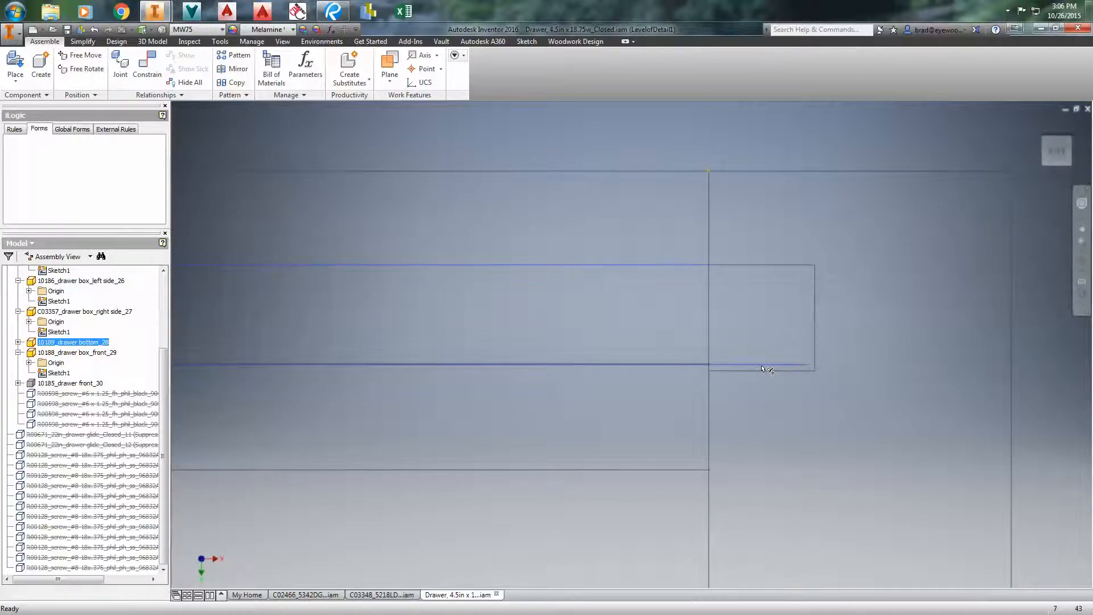
mouse_move(754, 382)
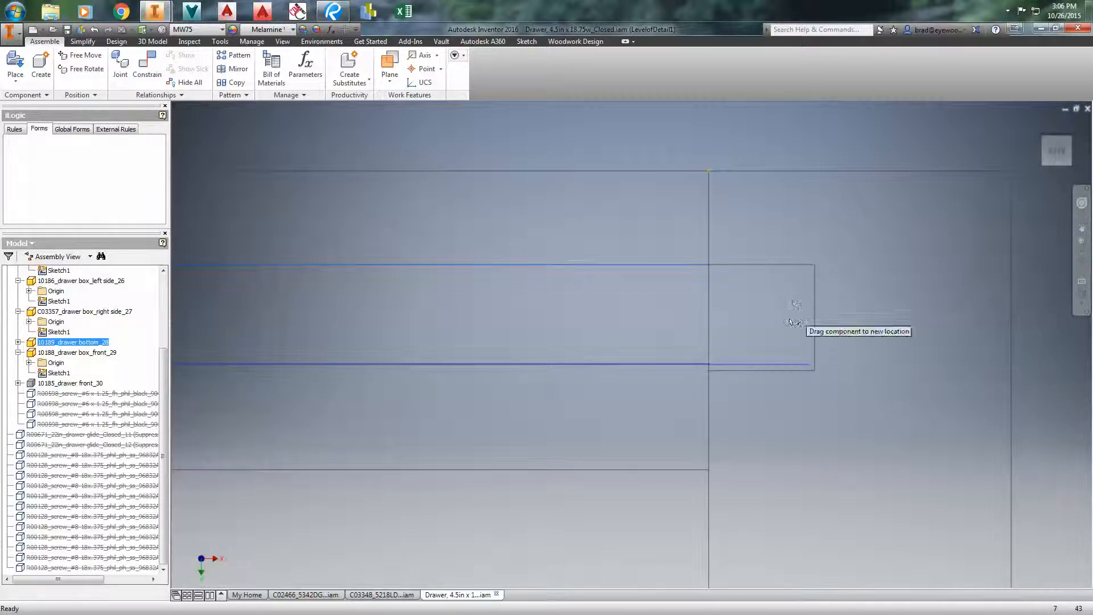
drag(794, 321, 697, 328)
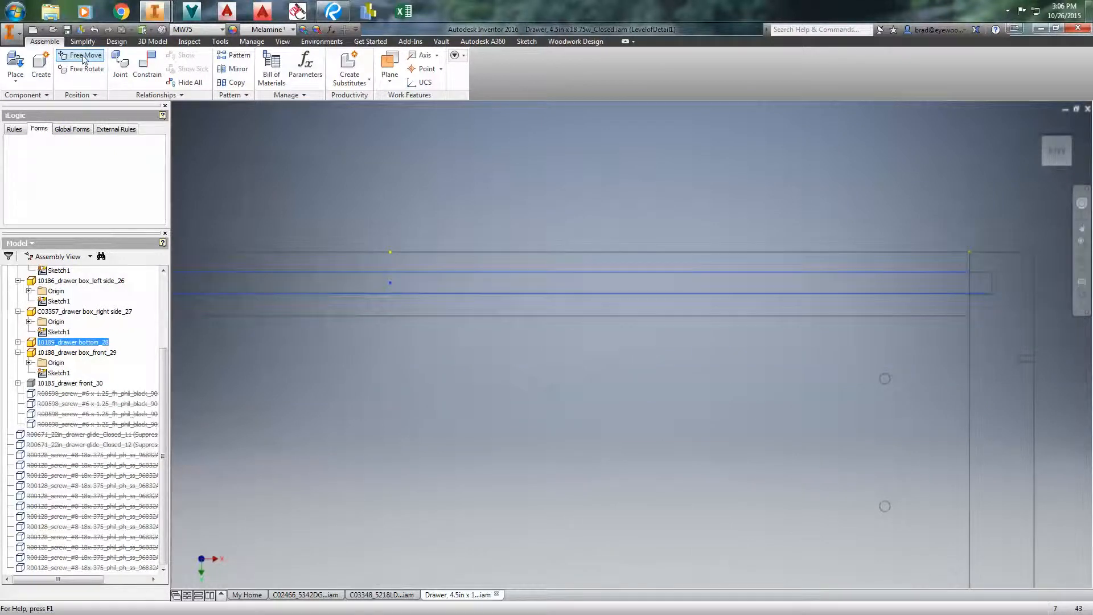
- Try Free Move on the grounded panel, inspect the corner notch, and reopen the right side panel
click(81, 55)
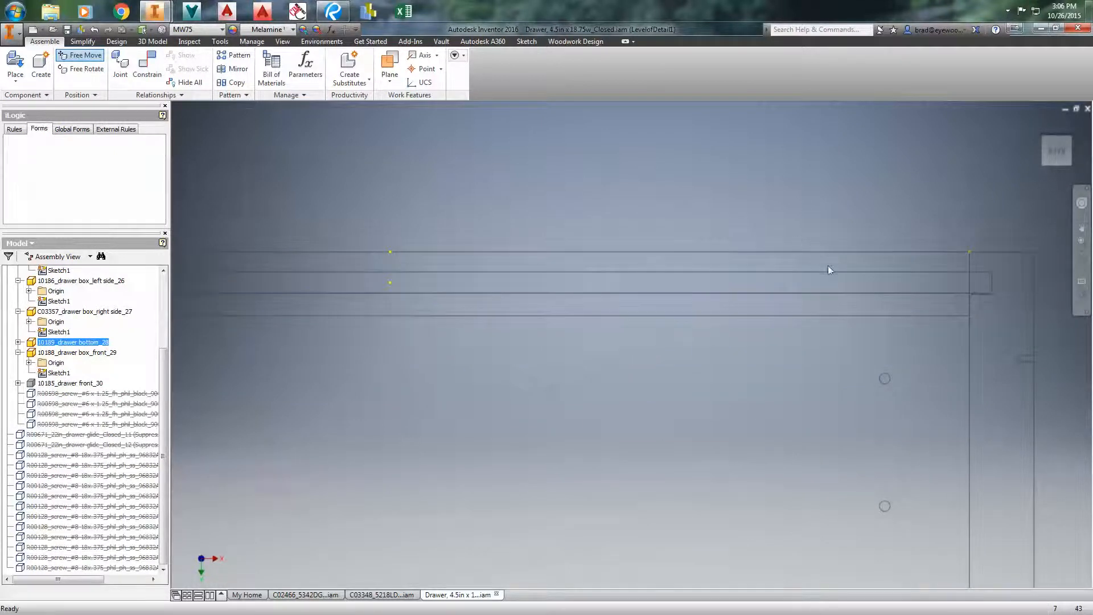
mouse_move(257, 340)
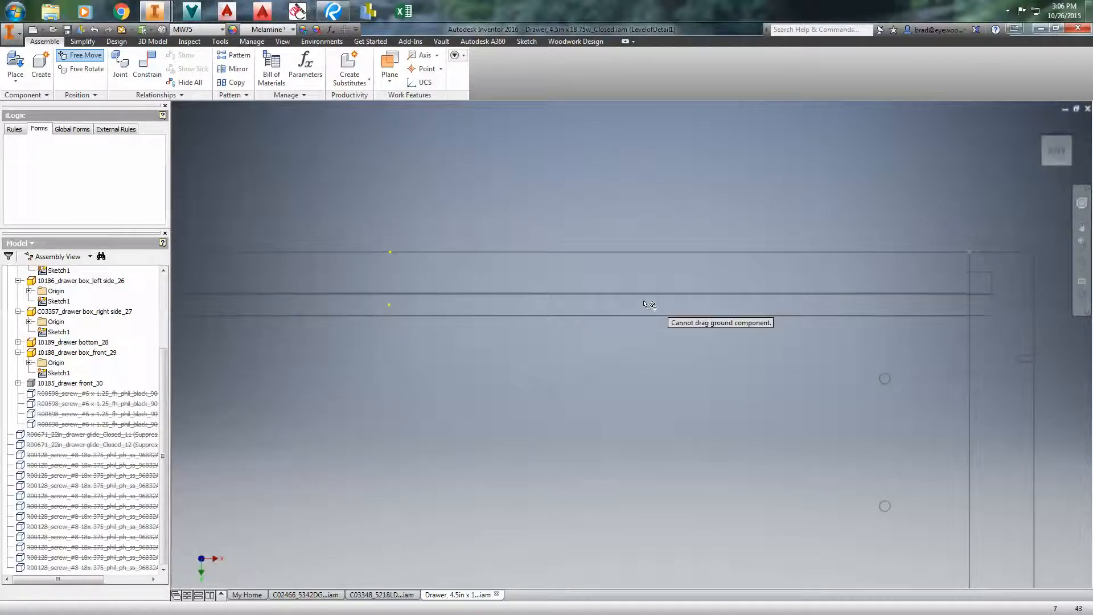
drag(648, 305, 498, 289)
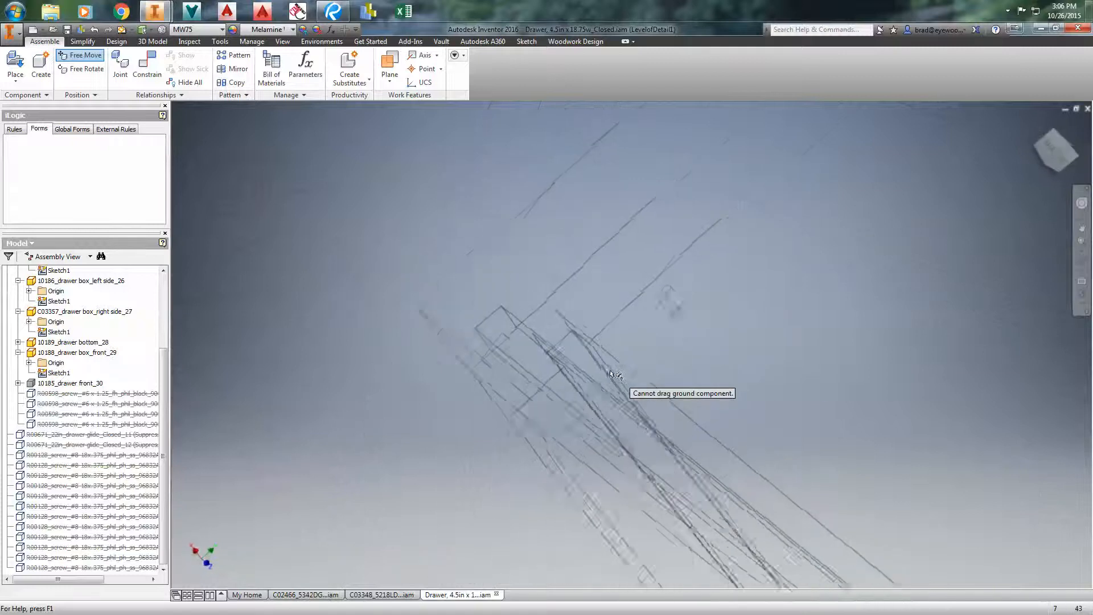
drag(612, 375, 453, 396)
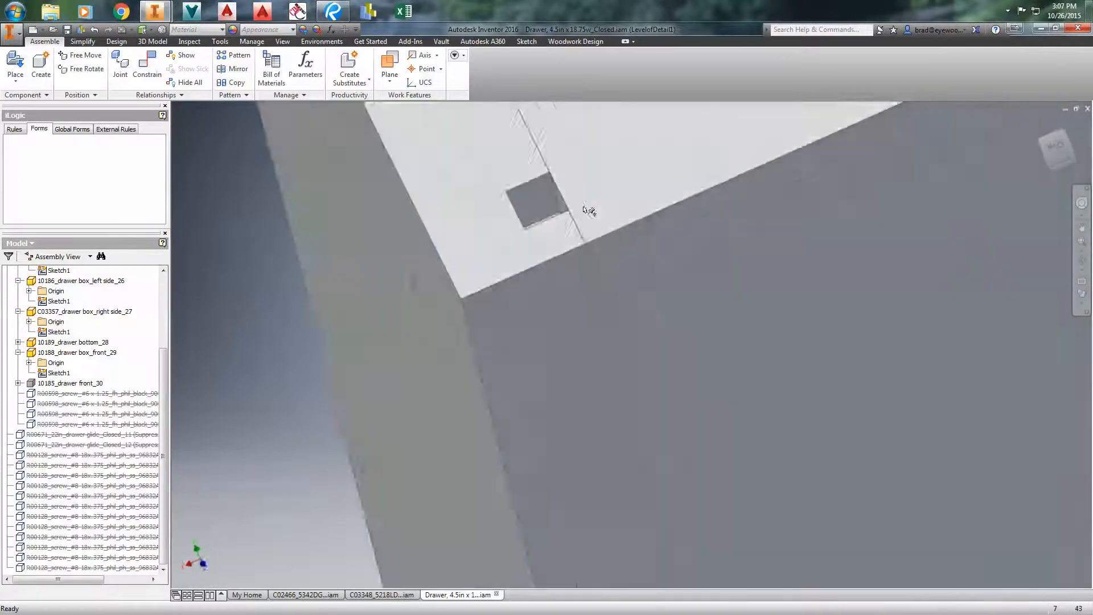
drag(589, 209, 634, 269)
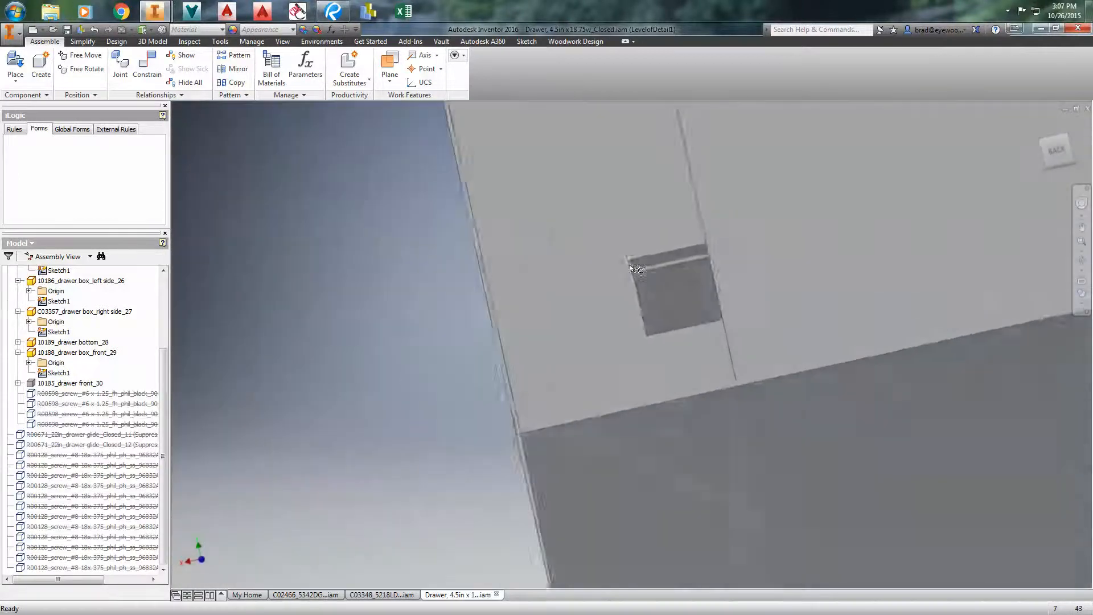
click(72, 341)
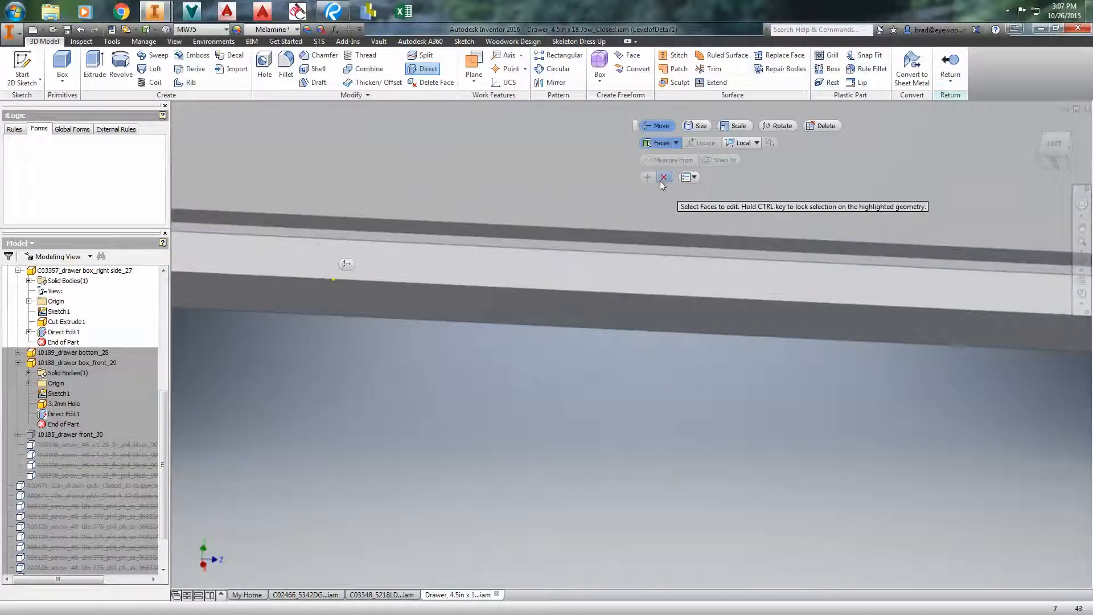
- Cancel the pending direct face edit with the red X
click(662, 177)
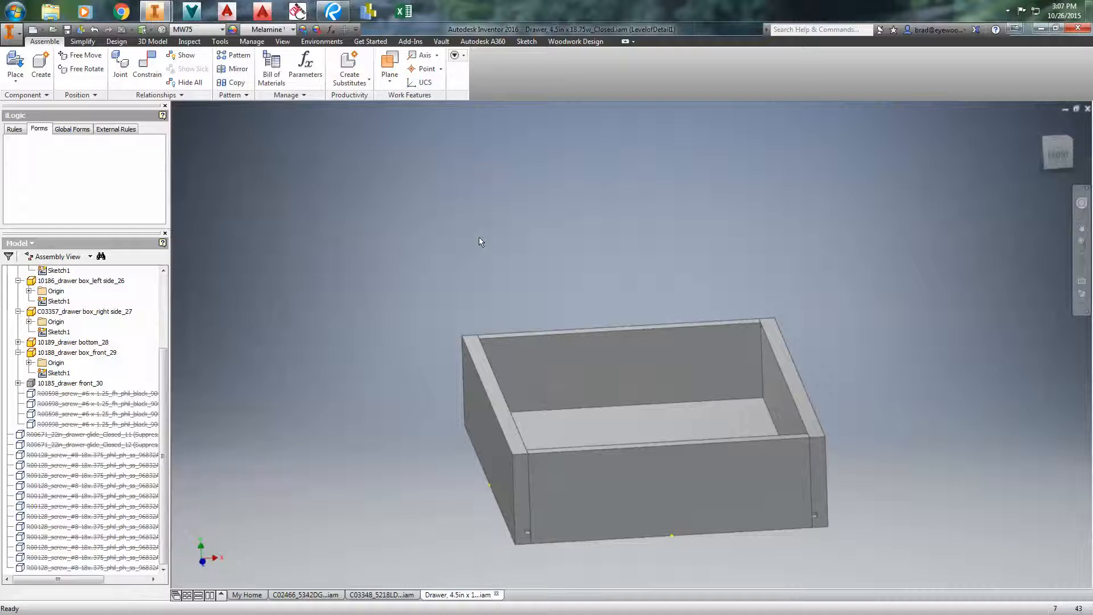
mouse_move(388, 63)
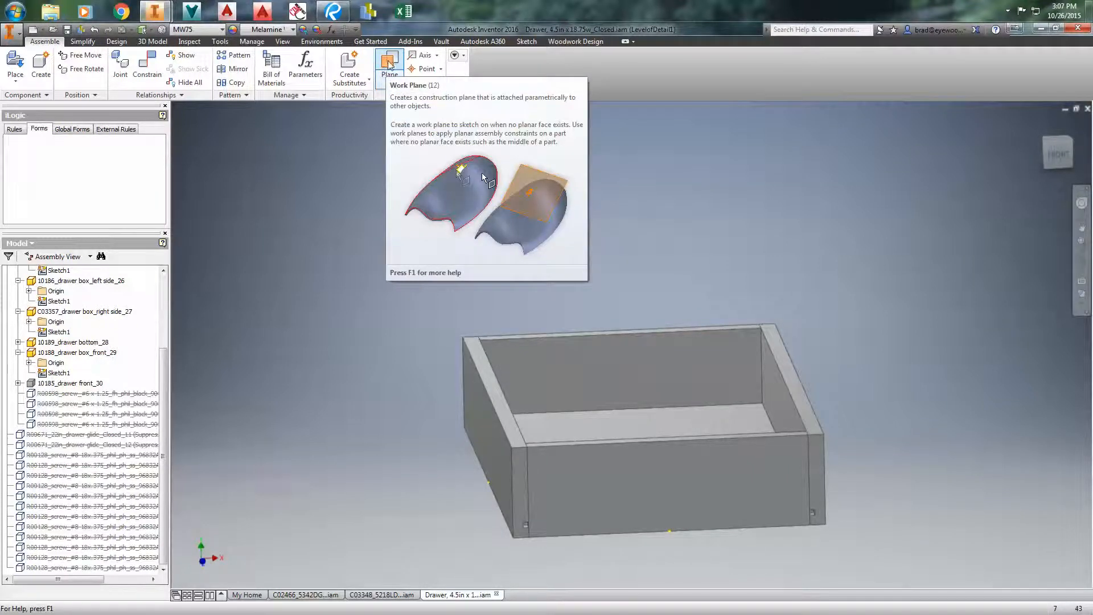
- Create flush-offset work planes across the drawer box at -1.260 in and 0.630 in
click(389, 65)
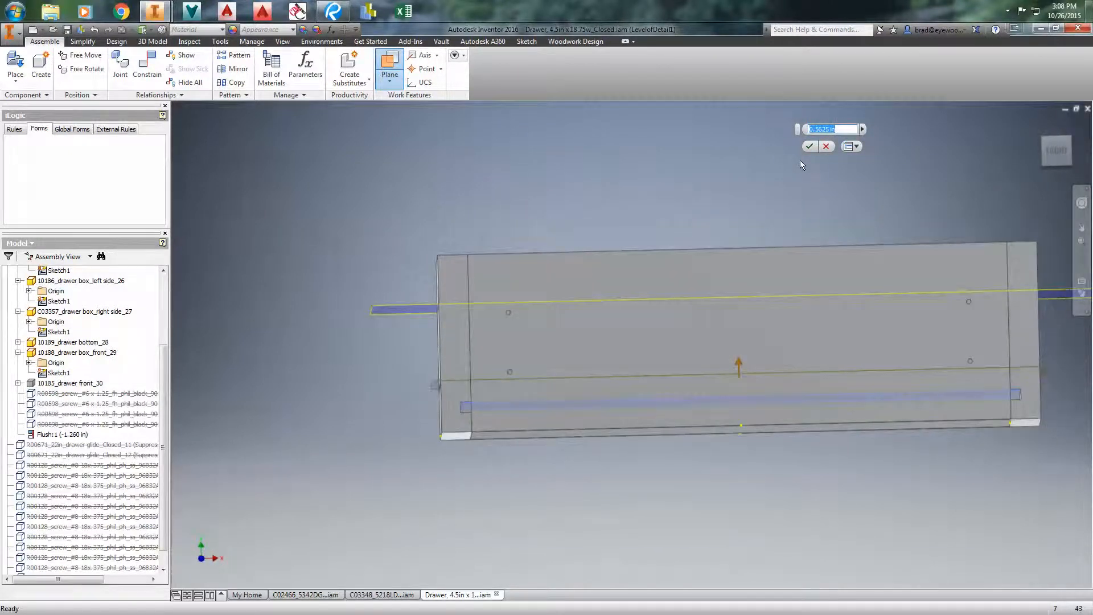
text(16mm)
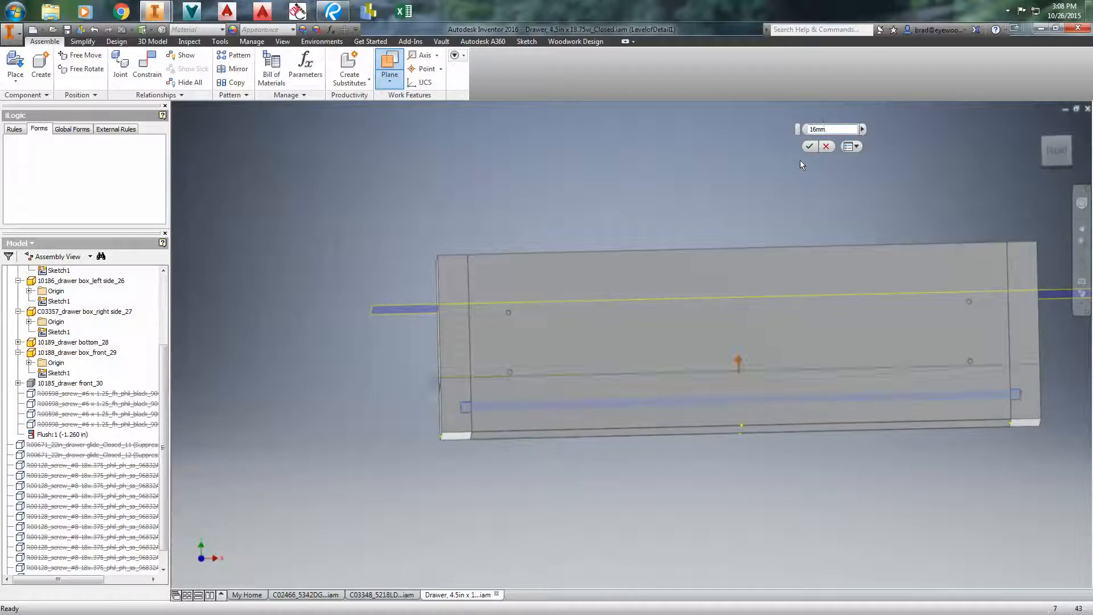
click(808, 146)
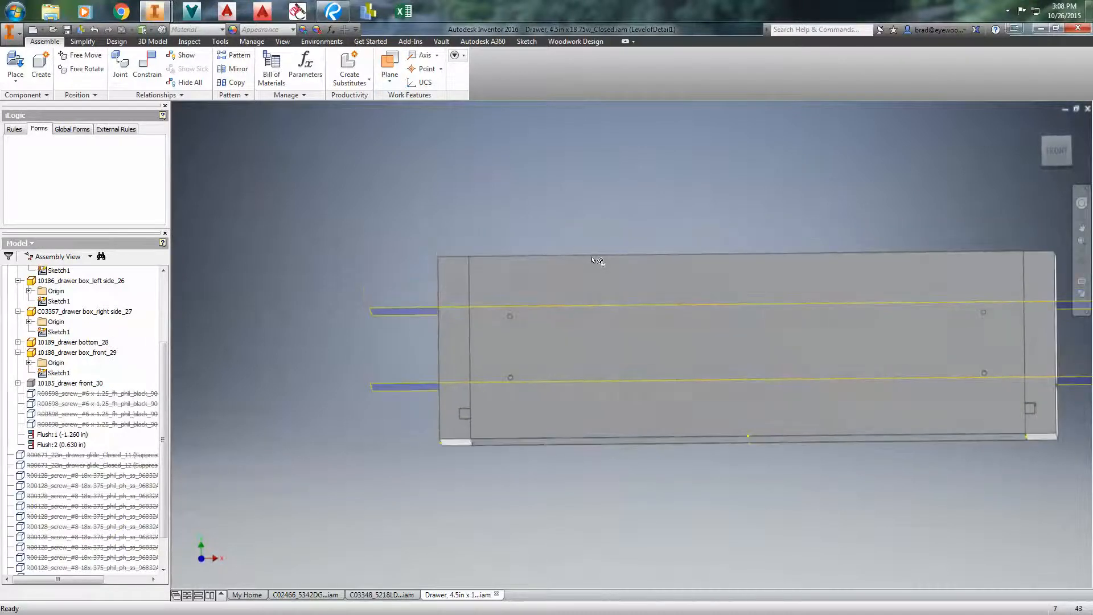
drag(593, 262, 416, 311)
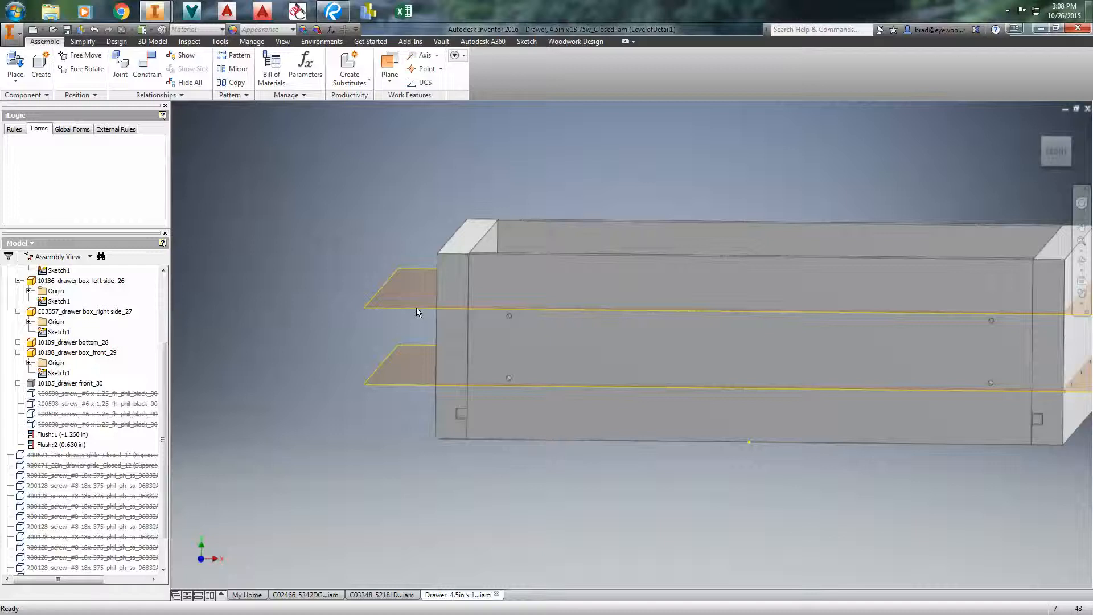
drag(416, 311, 215, 444)
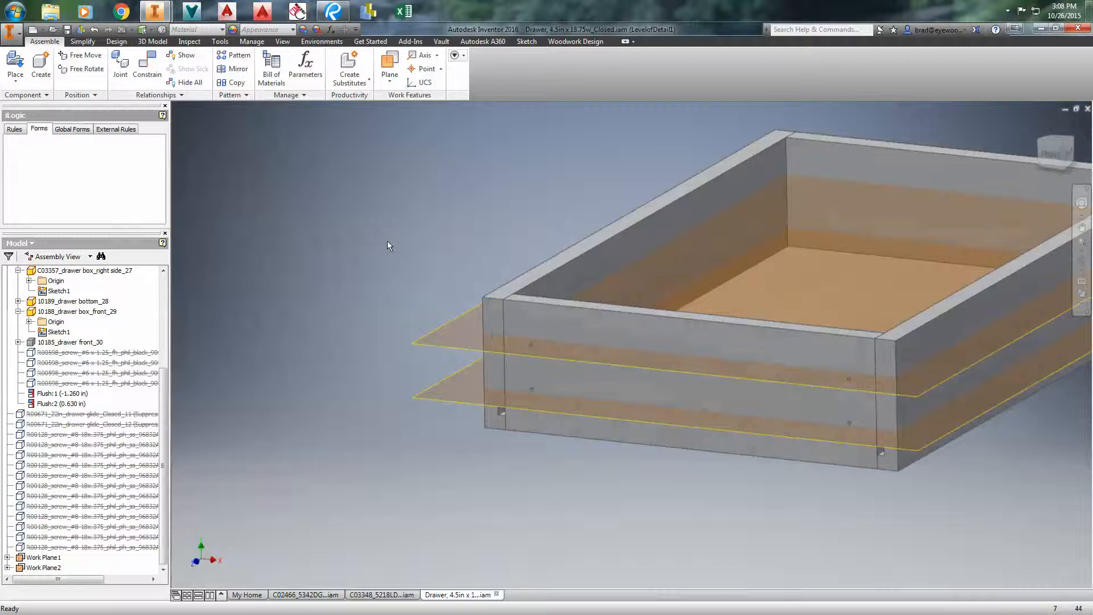
click(389, 65)
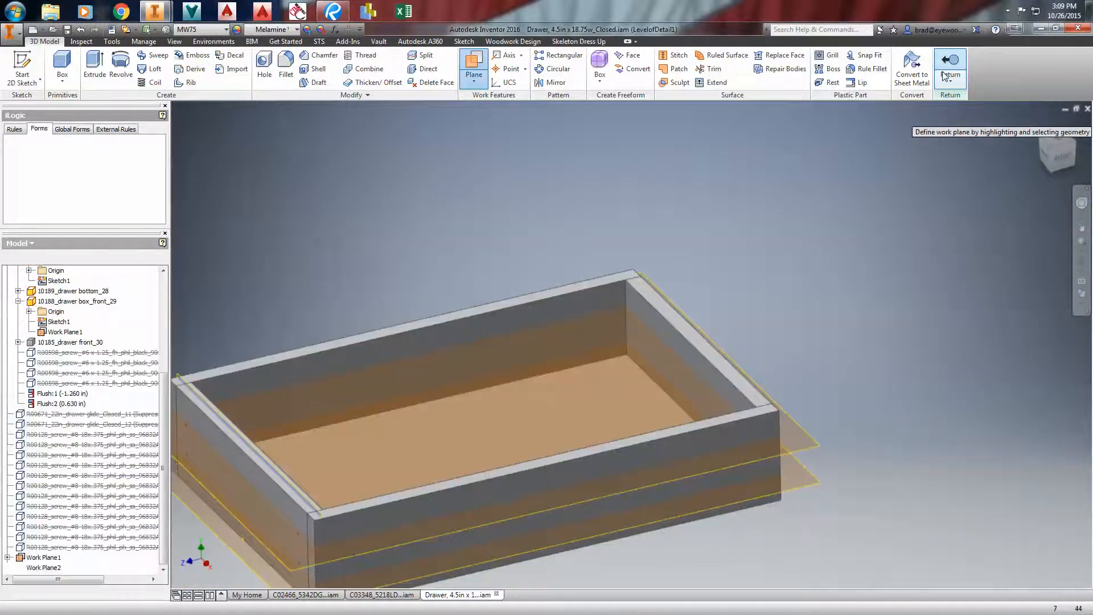
- Finish the panel edit and return to the drawer box assembly
click(949, 66)
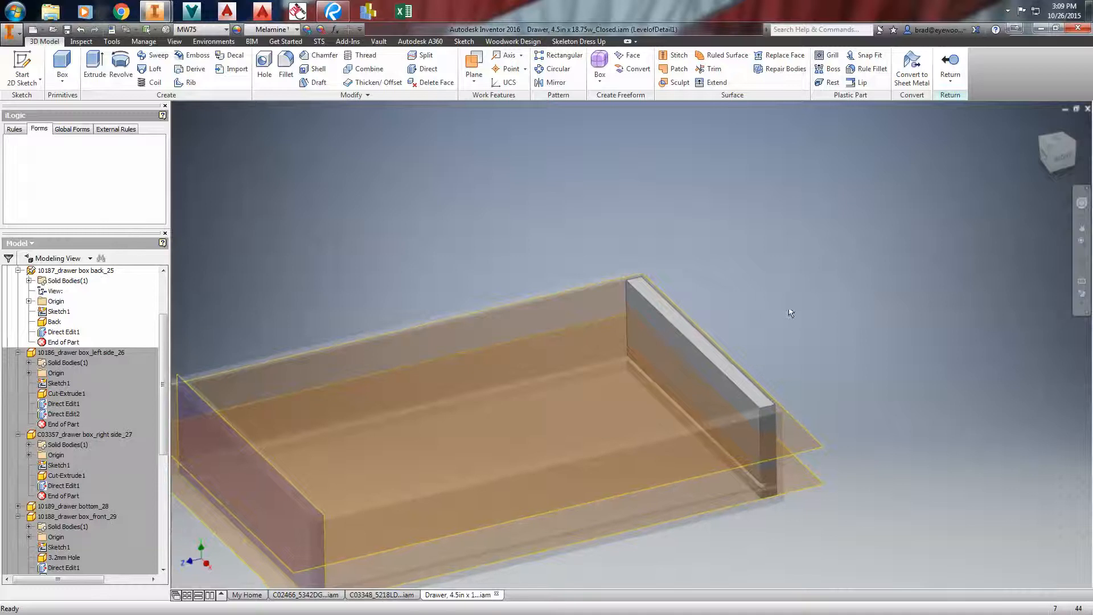
click(473, 62)
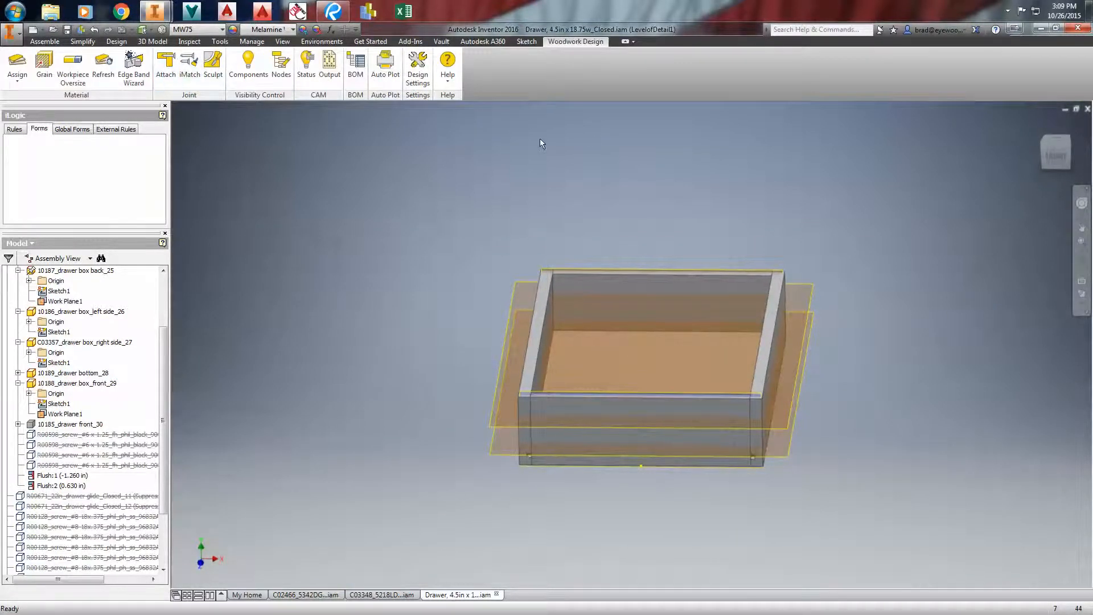
- Start Attach in multiple-copy mode and browse for a component file
click(165, 66)
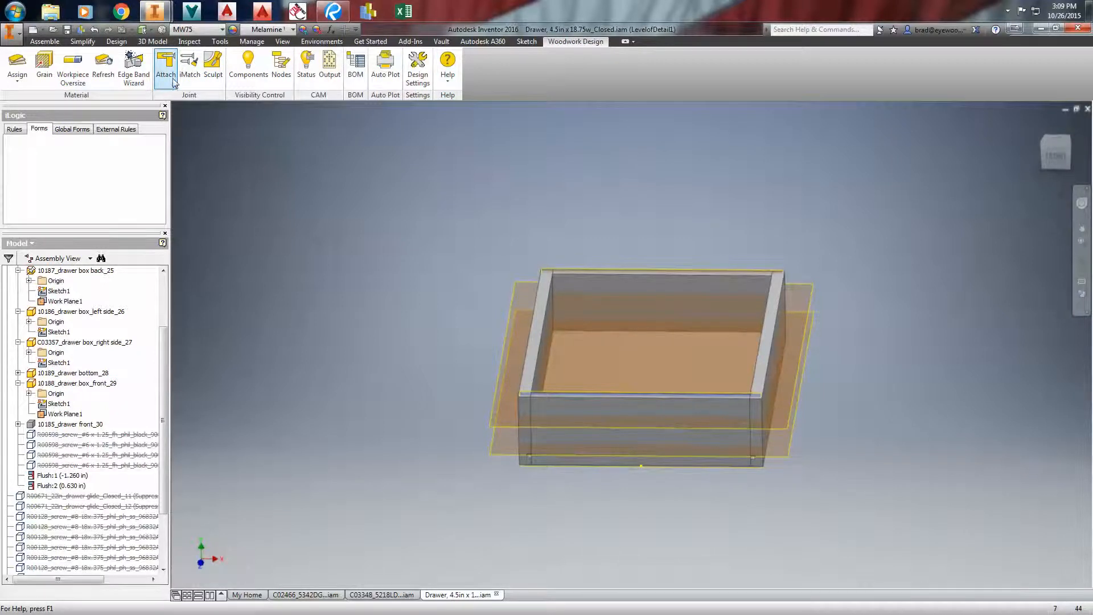
click(165, 66)
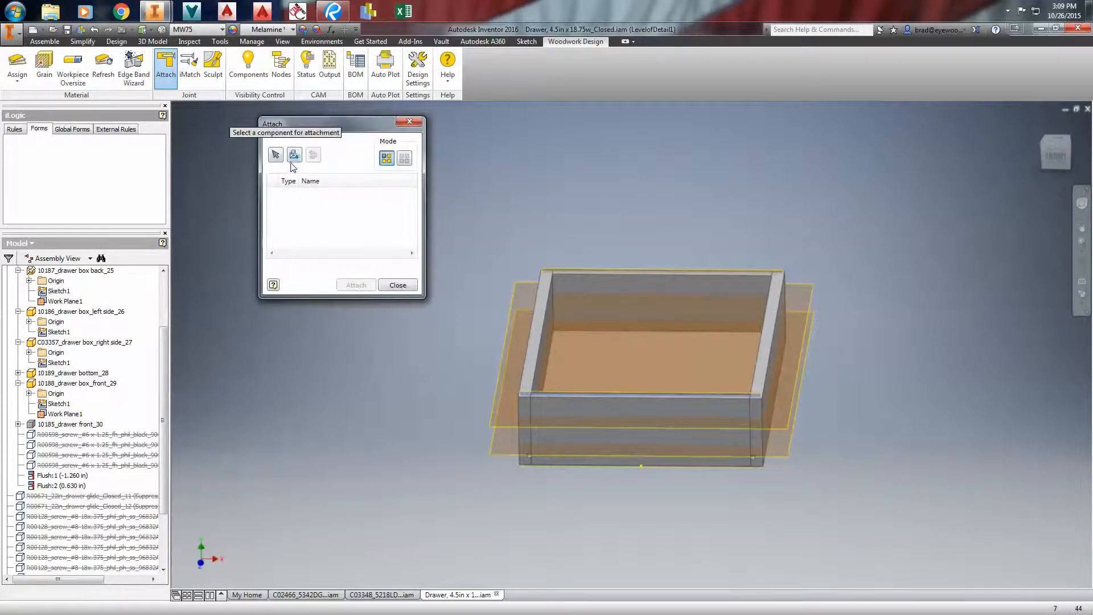
click(403, 158)
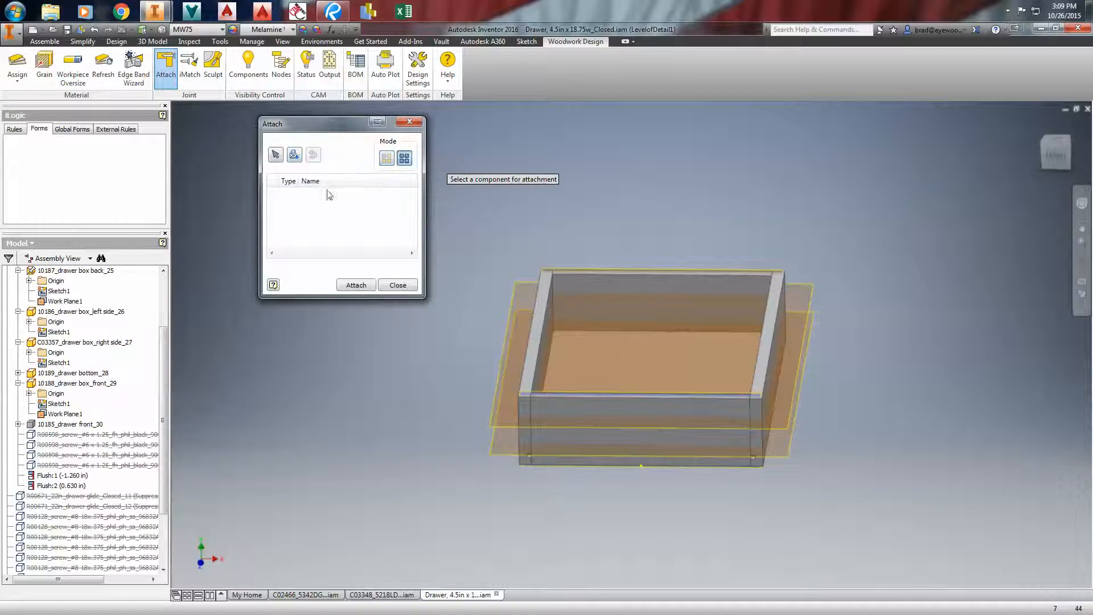
click(293, 154)
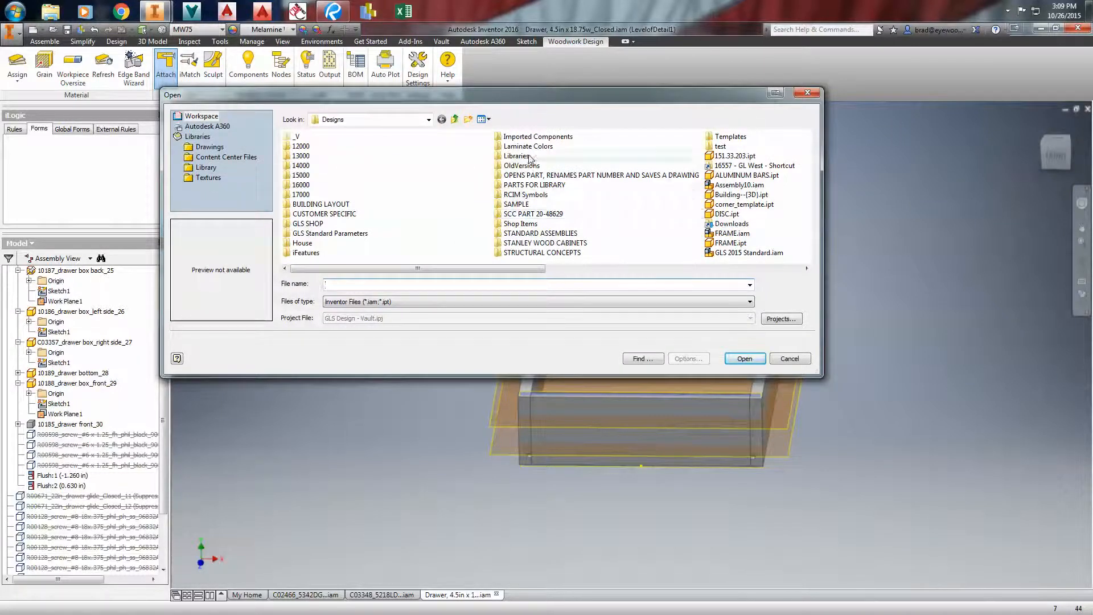
- Navigate Library > PURCHASED > CONNECTING HARDWARE and choose GLS DOWEL.ipt
double_click(533, 184)
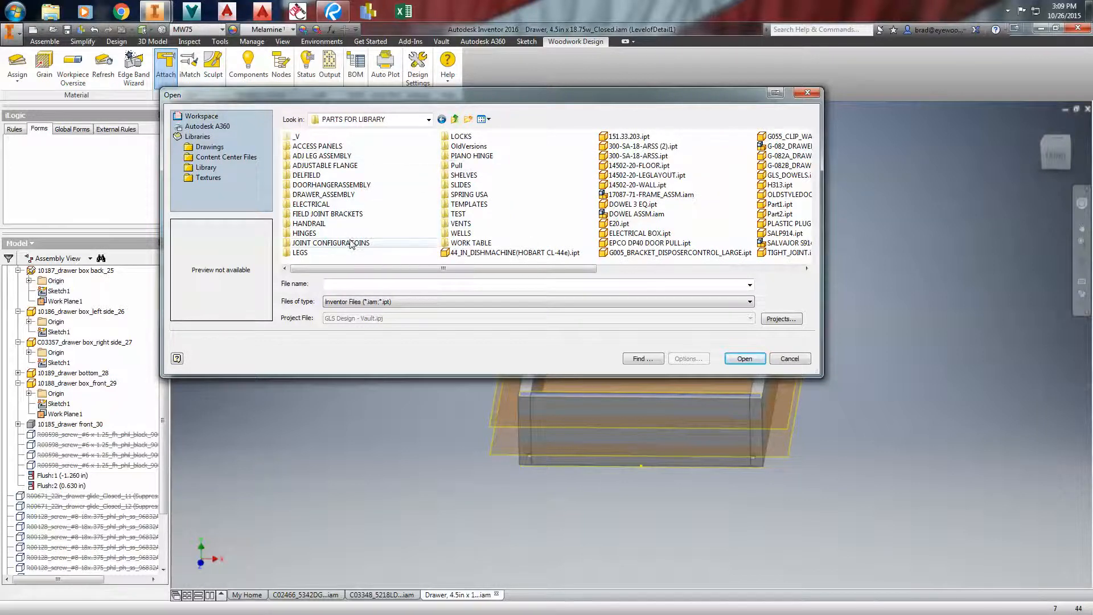
double_click(331, 242)
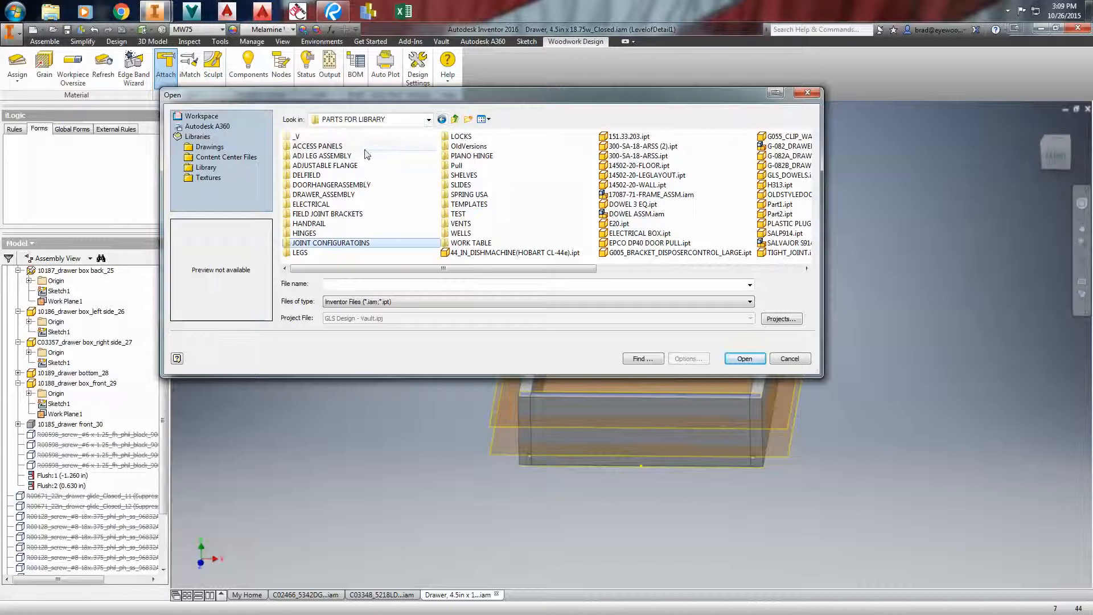
mouse_move(321, 184)
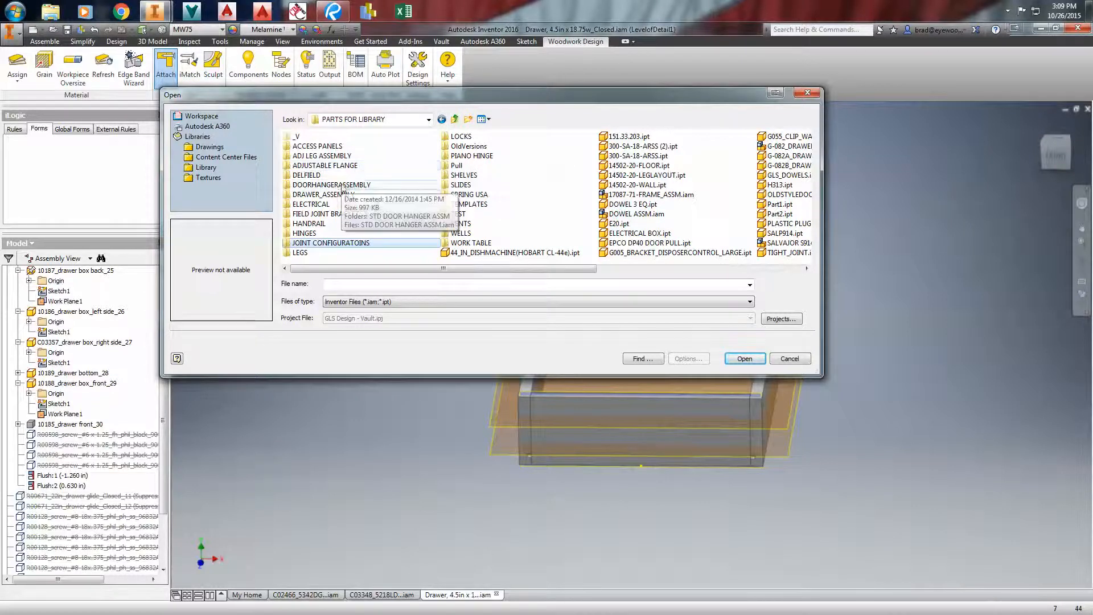
mouse_move(543, 169)
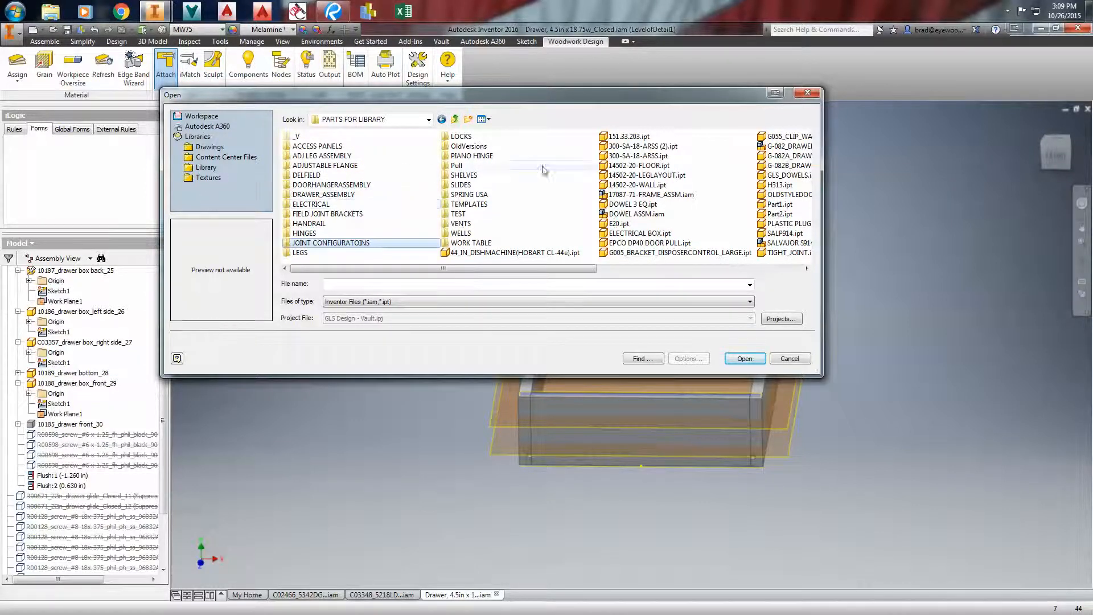
click(206, 167)
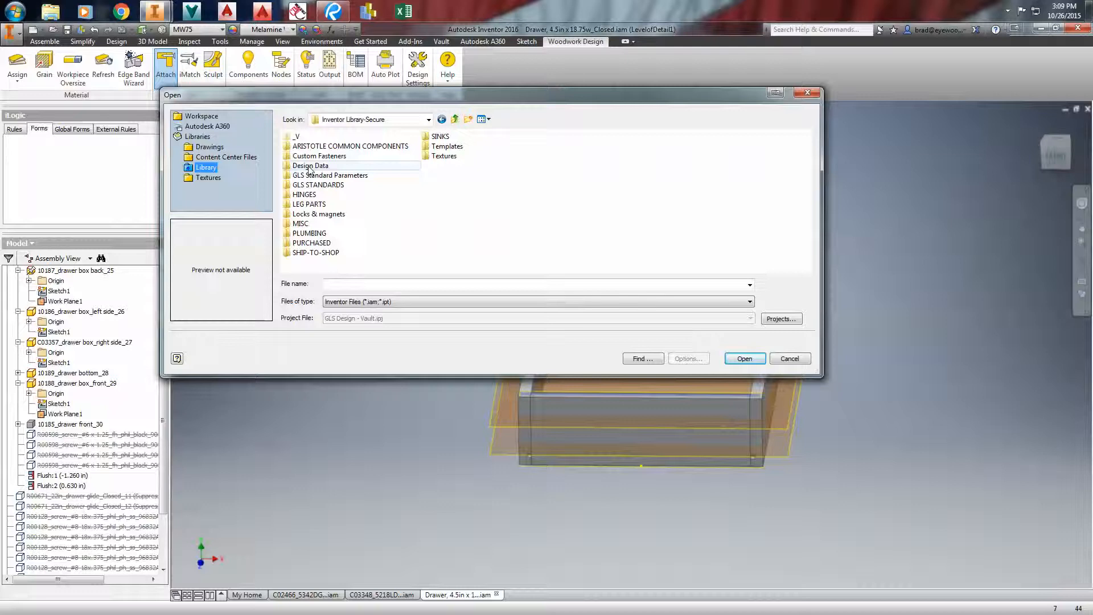
double_click(311, 243)
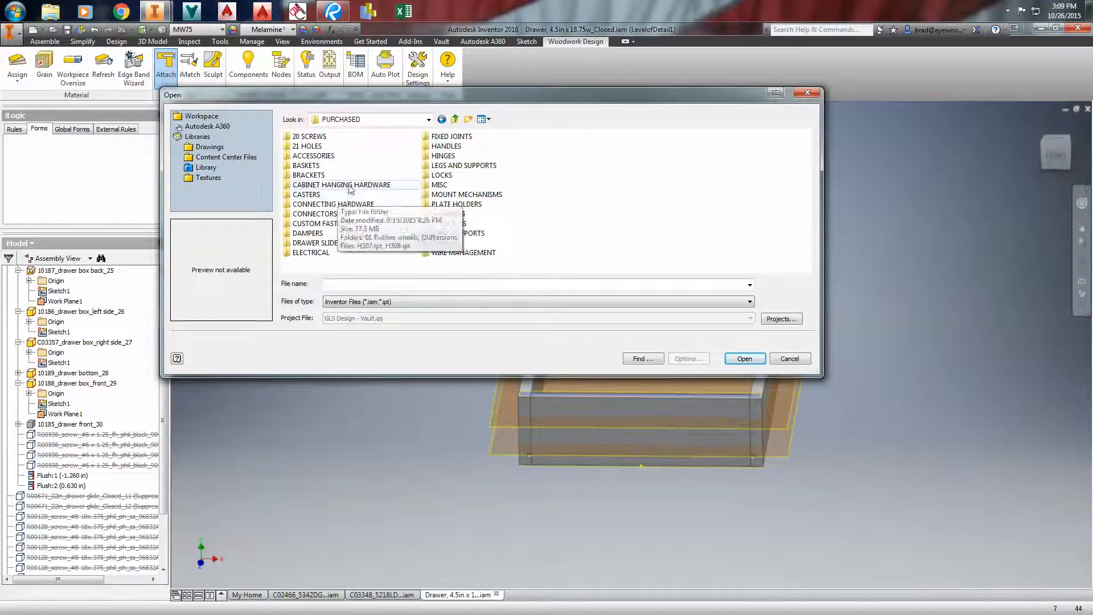
double_click(332, 203)
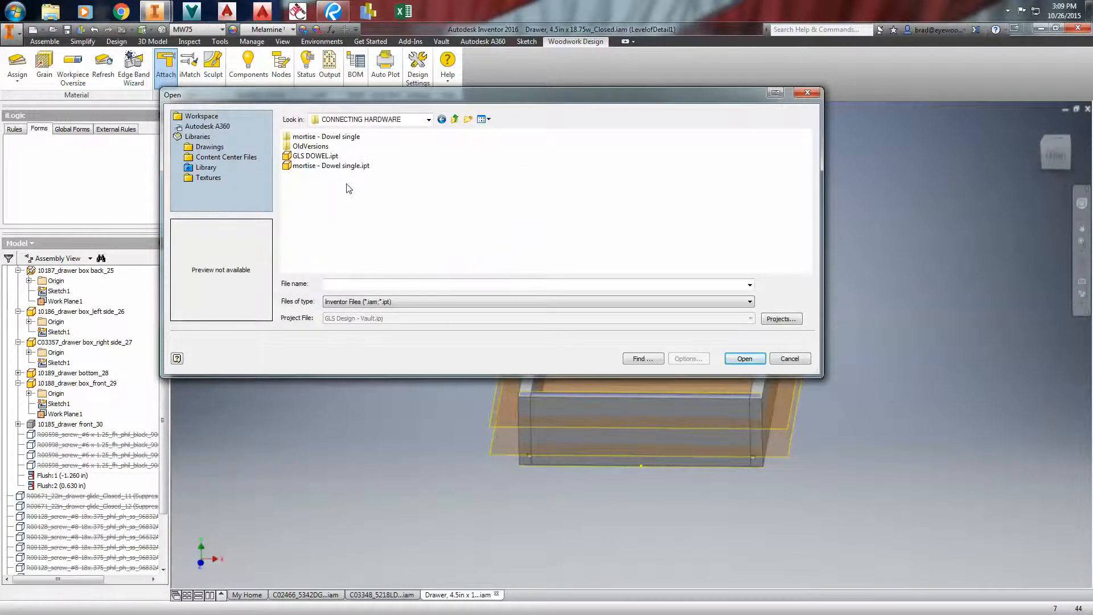
click(744, 358)
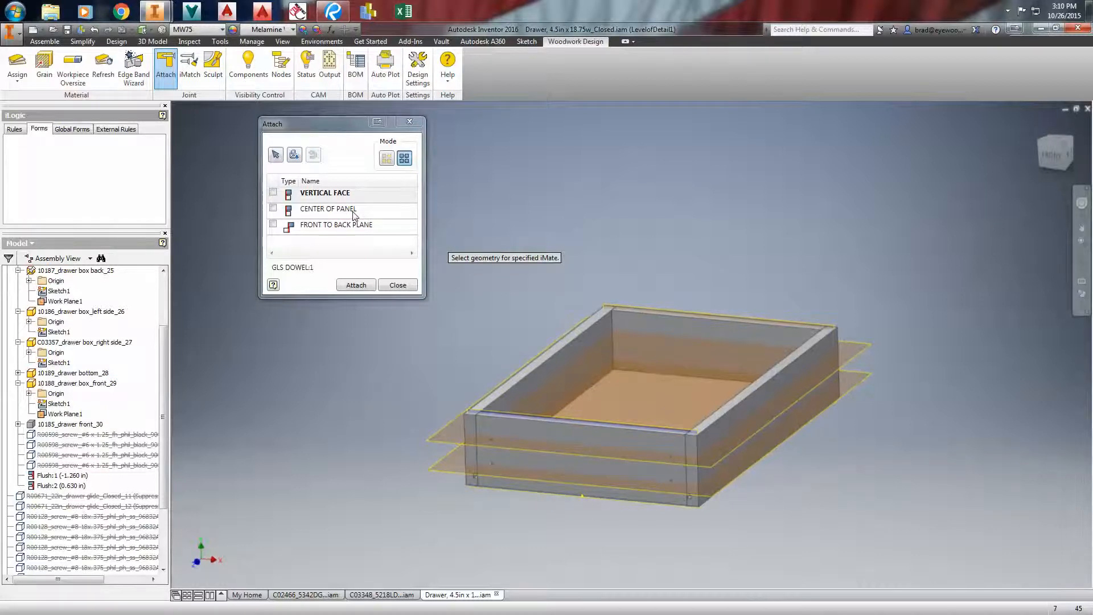
- Attach the GLS dowels using VERTICAL FACE, CENTER OF PANEL (Work Plane1) and FRONT TO BACK PLANE geometry
click(721, 351)
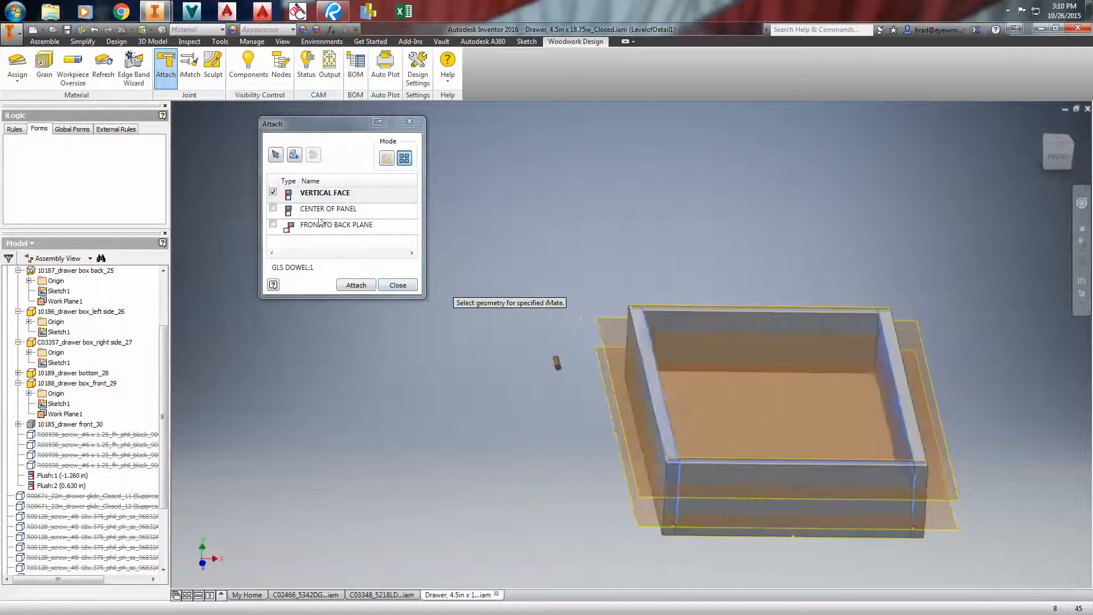
click(328, 208)
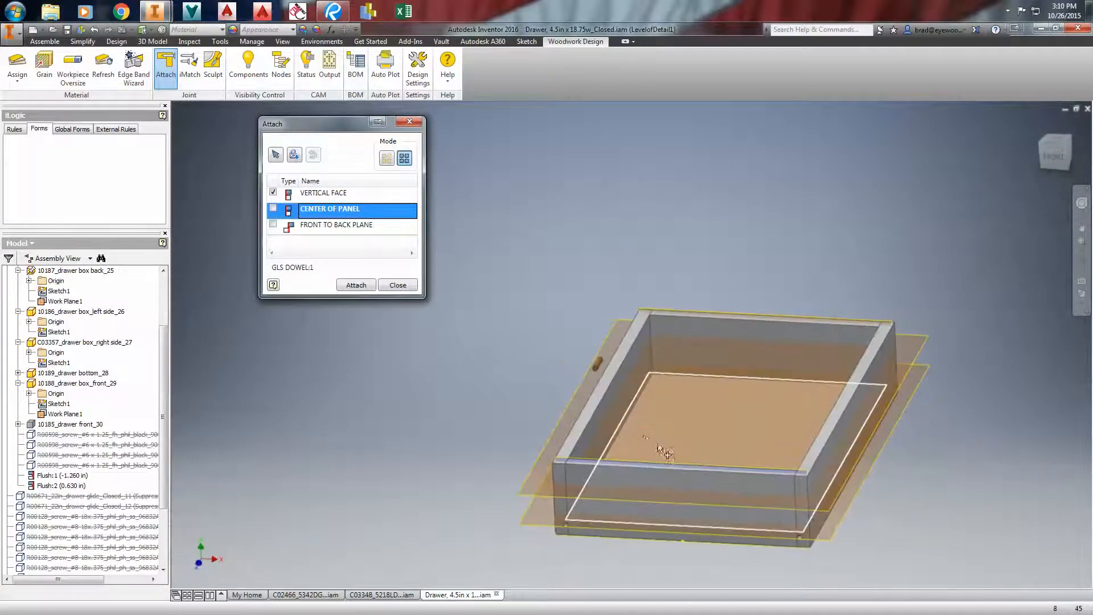
drag(662, 453, 592, 401)
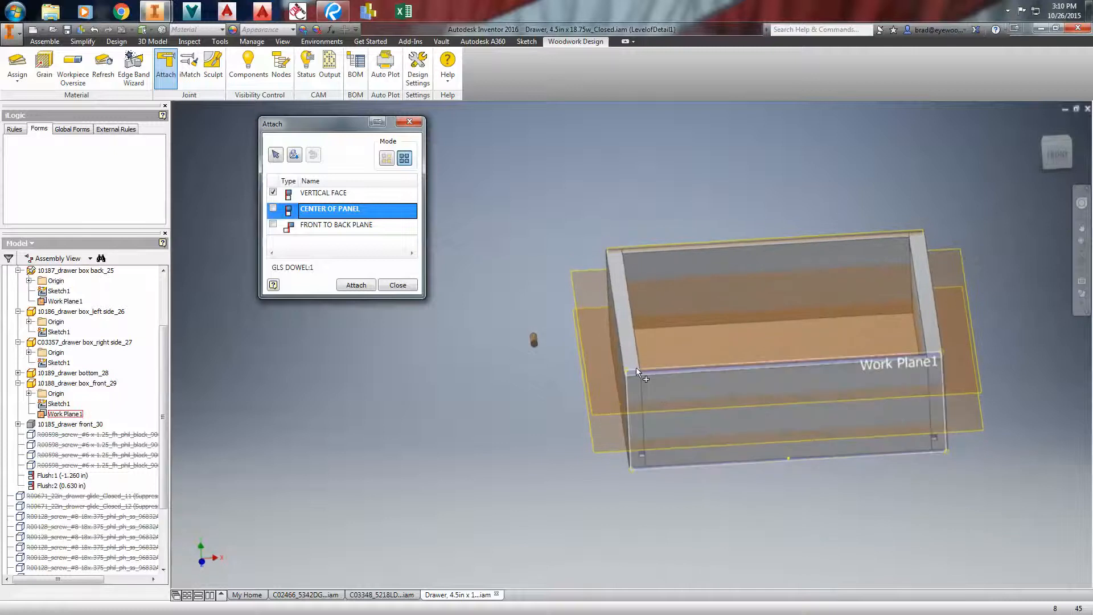
click(273, 208)
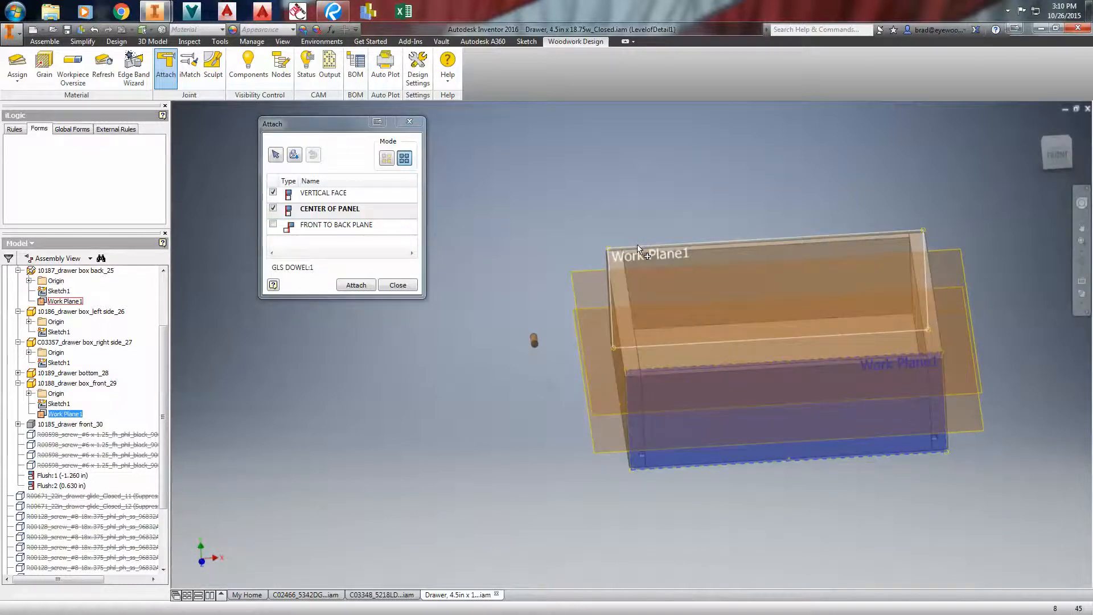
click(339, 224)
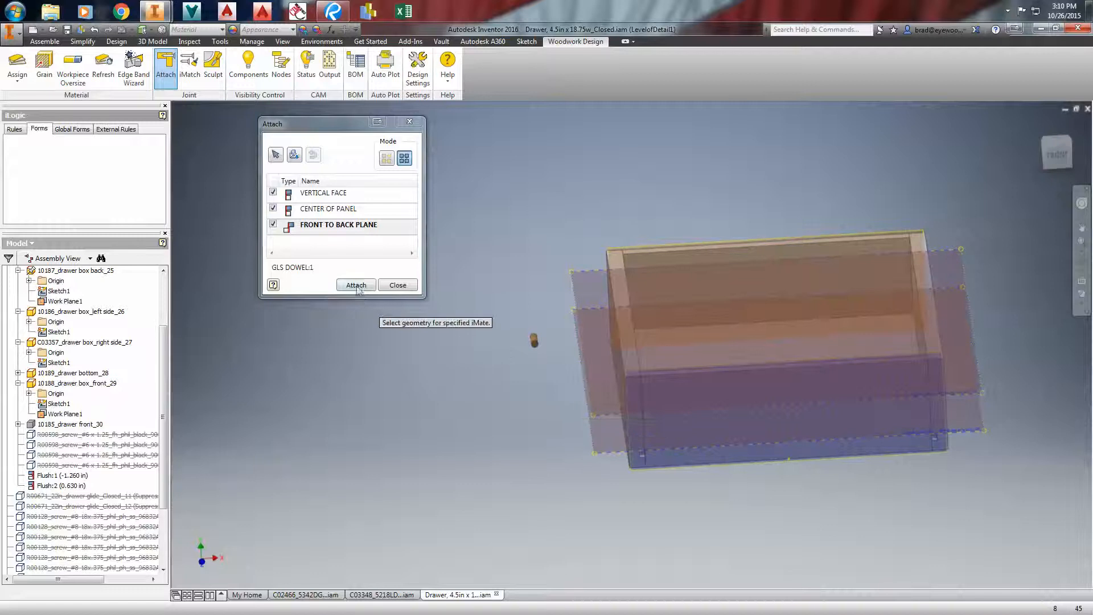
click(355, 285)
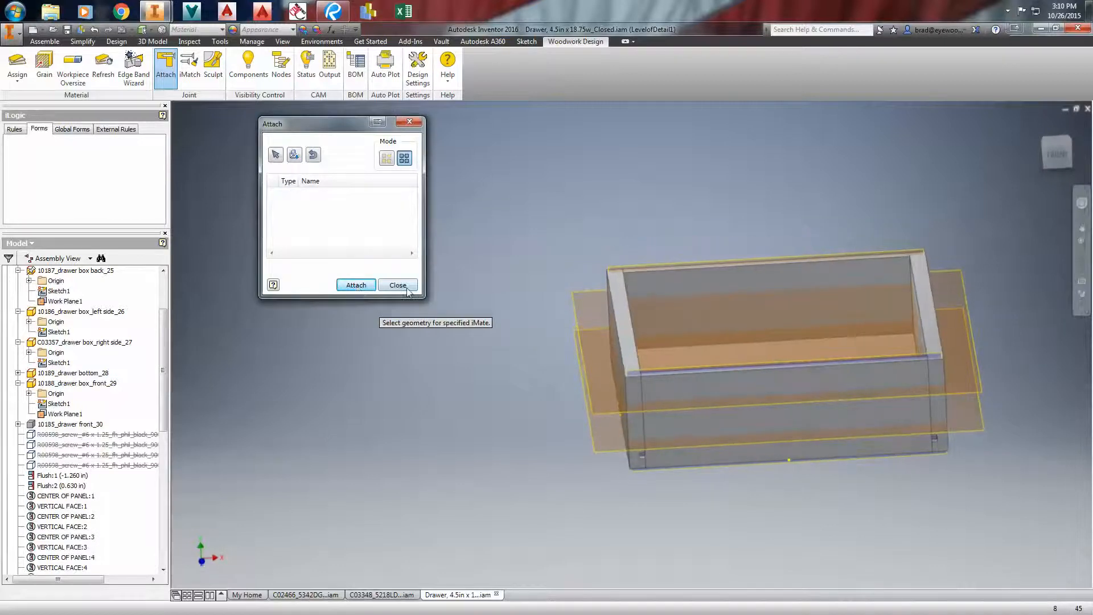
click(397, 285)
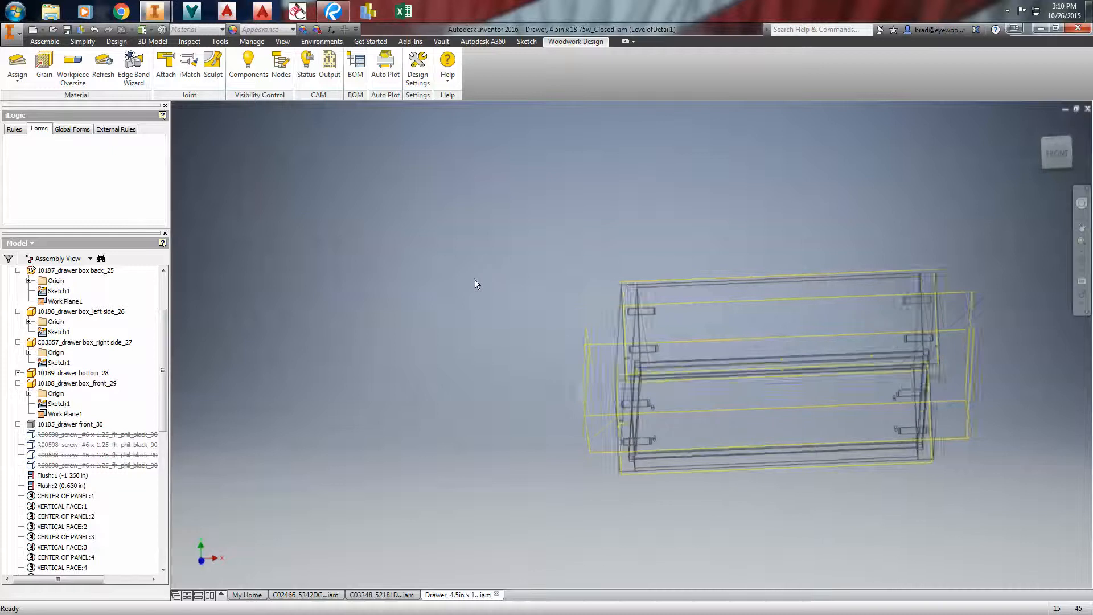
- Inspect the eight placed GLS dowels in the wireframe box and their entries in the browser
drag(475, 285, 446, 305)
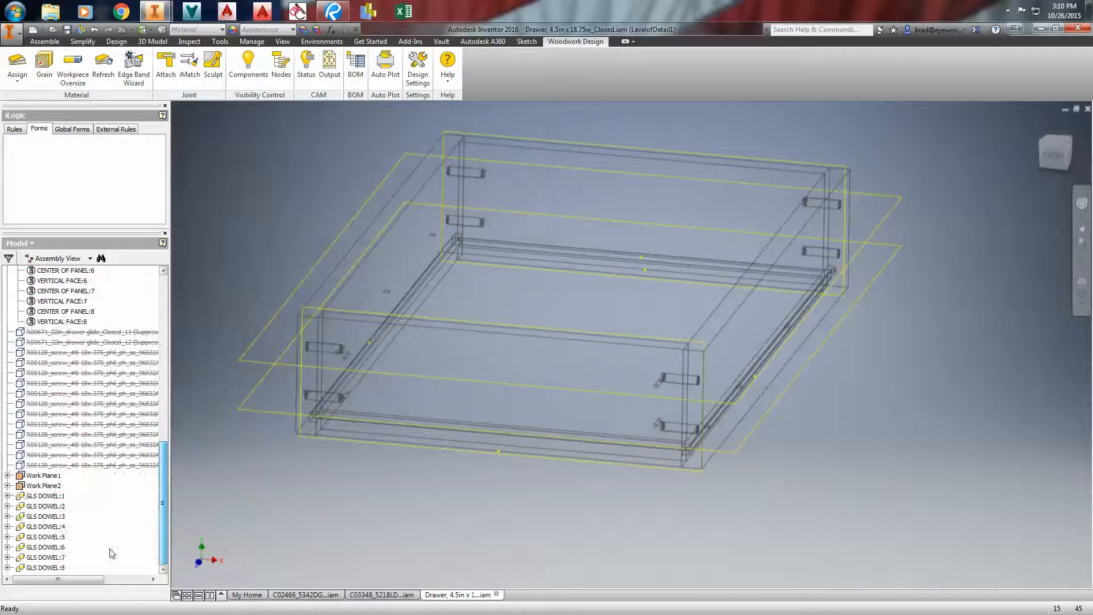
click(43, 484)
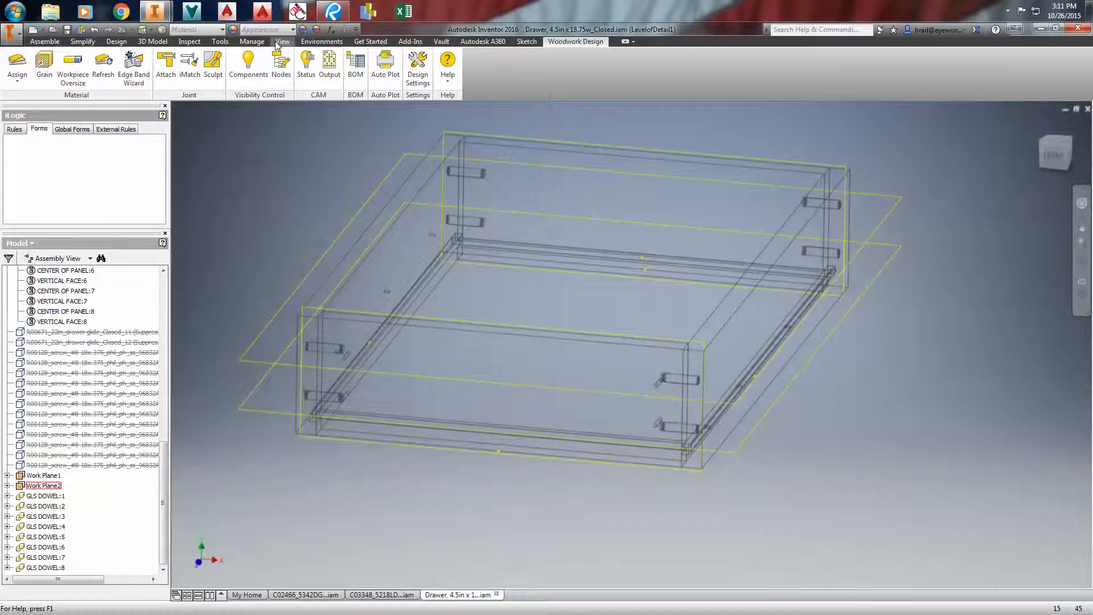
click(282, 41)
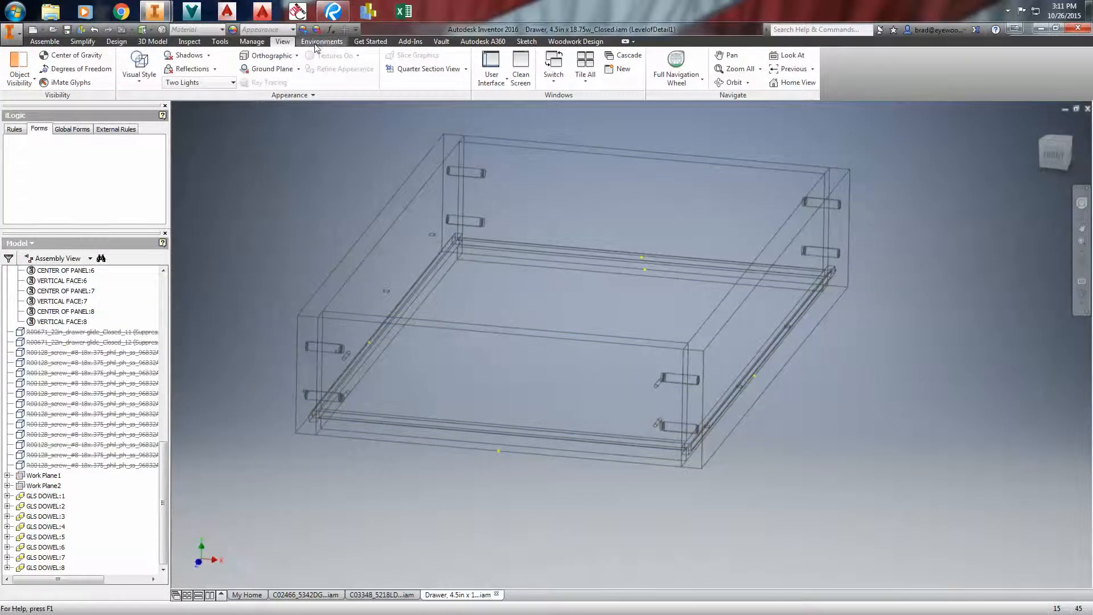
- Hide the work planes and start sculpting holes by picking the first GLS dowel
click(574, 41)
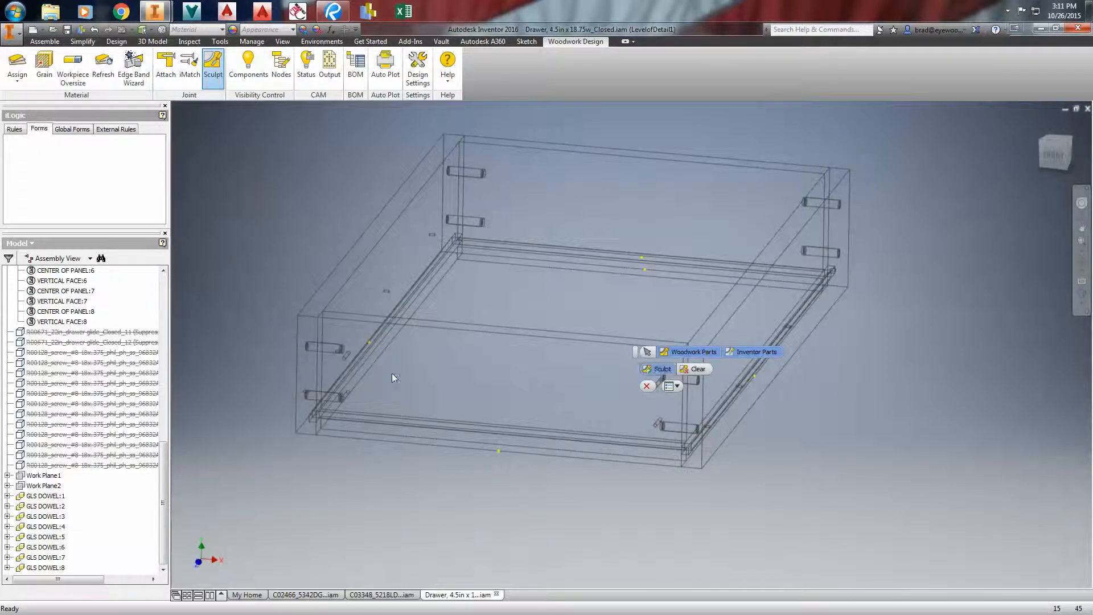
click(656, 368)
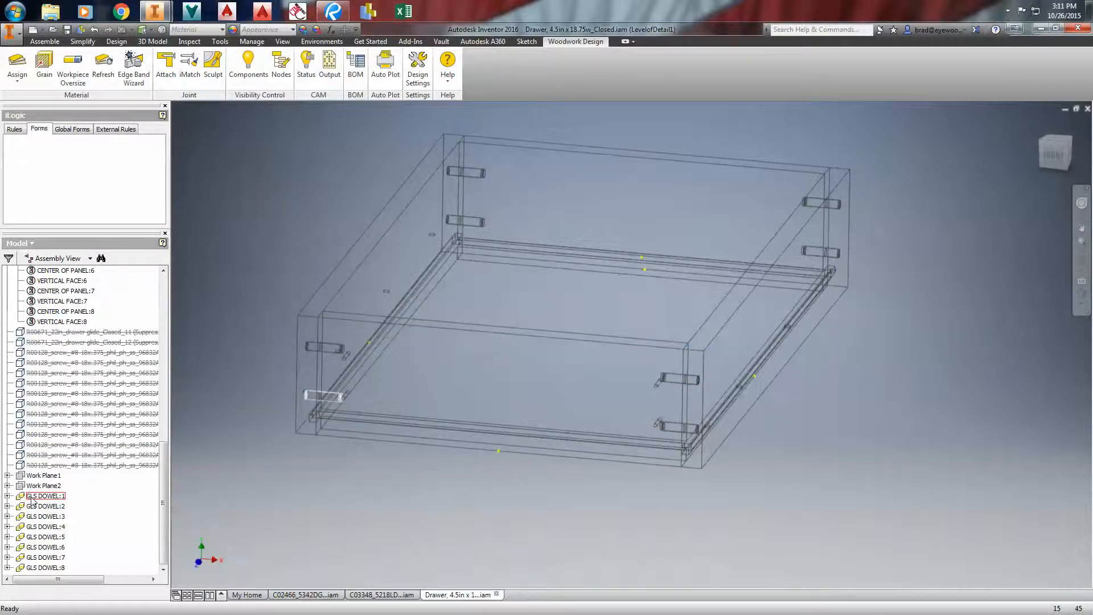
right_click(45, 496)
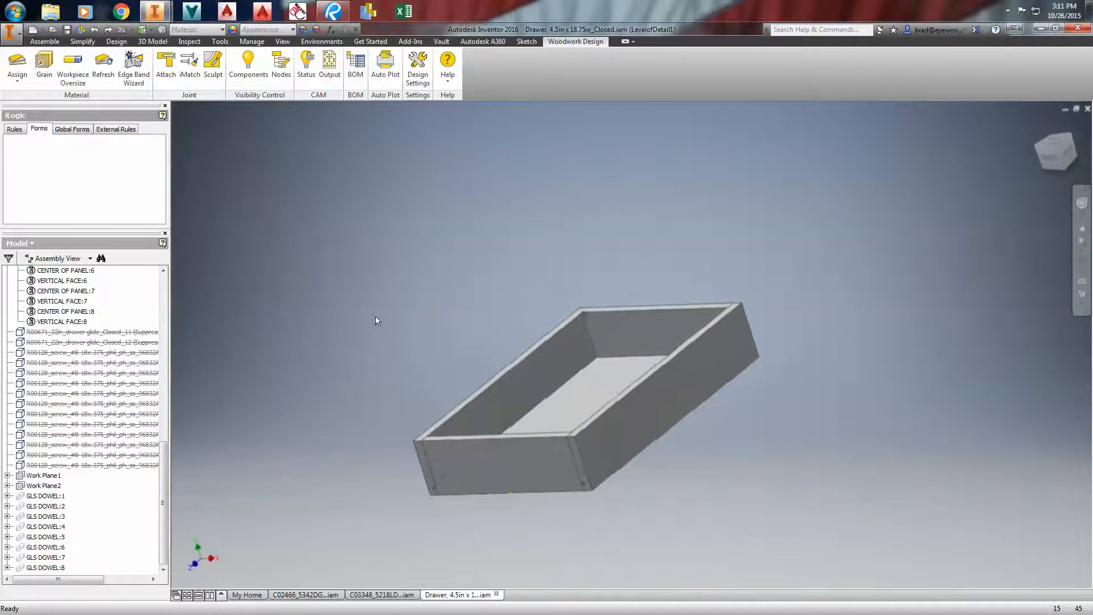
- Orbit the solid drawer box to inspect the dowel holes at the panel ends
drag(376, 321, 633, 462)
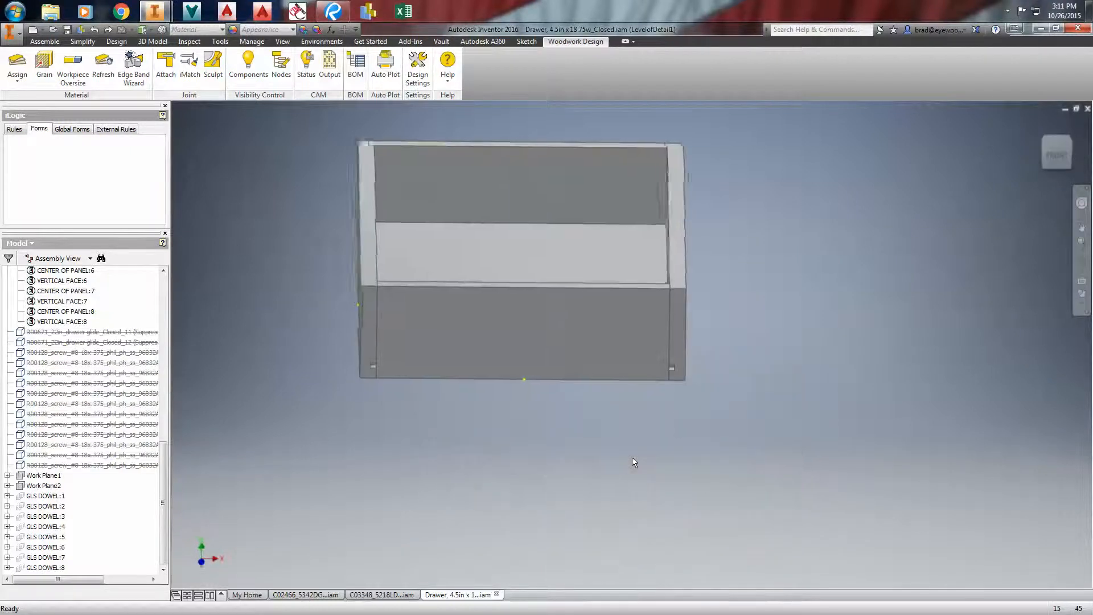
drag(634, 462, 472, 328)
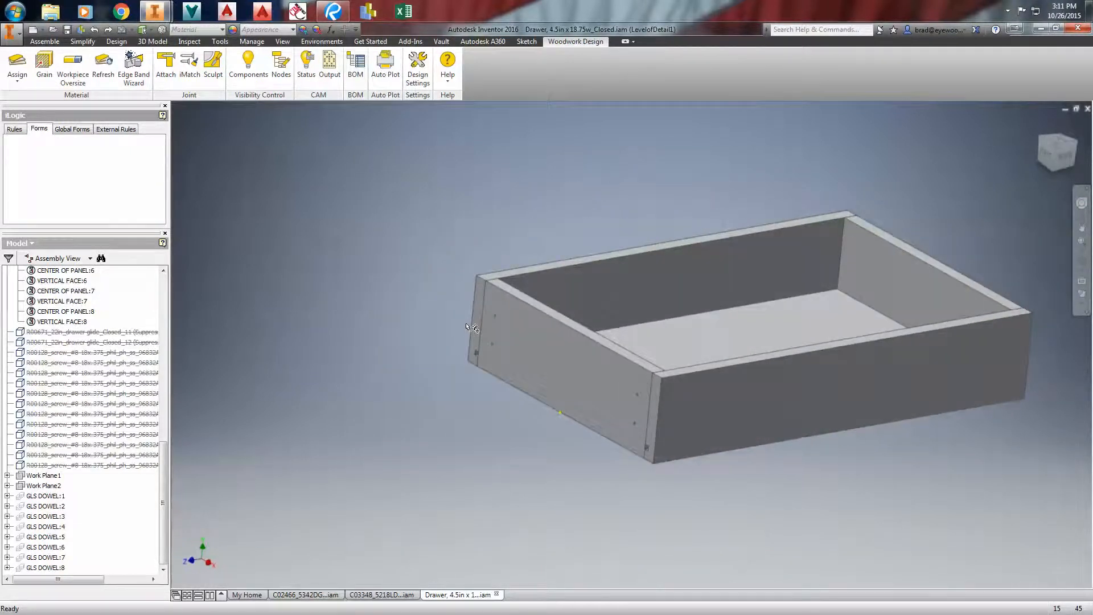